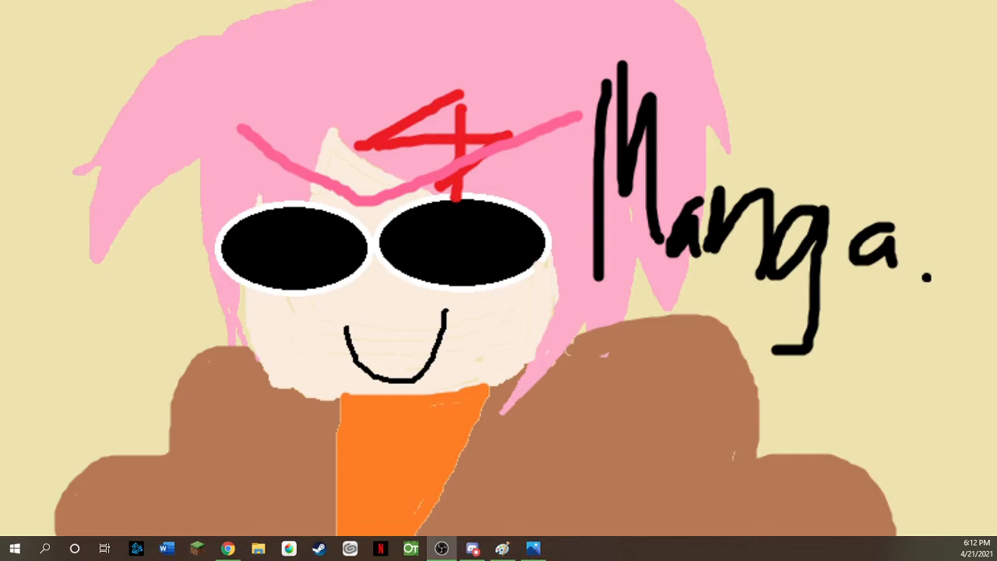
mouse_move(304, 463)
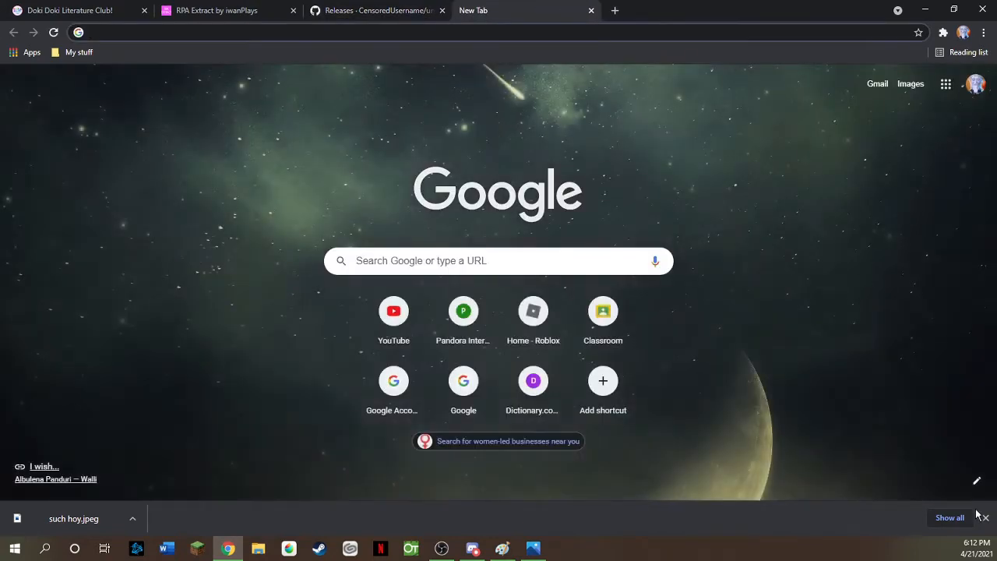
Download the free Windows build of Doki Doki Literature Club from itch.io, skipping payment.
click(985, 518)
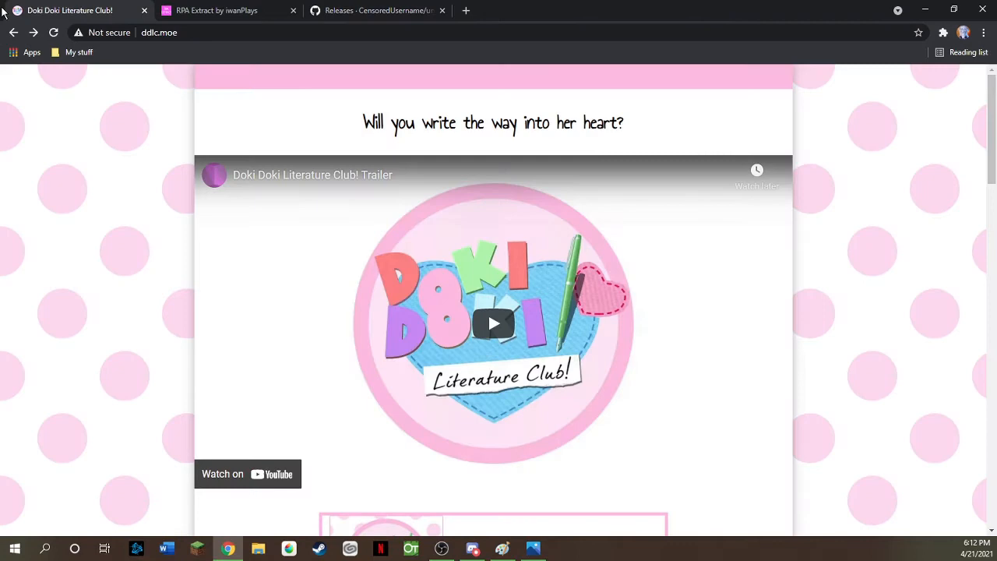
mouse_move(105, 205)
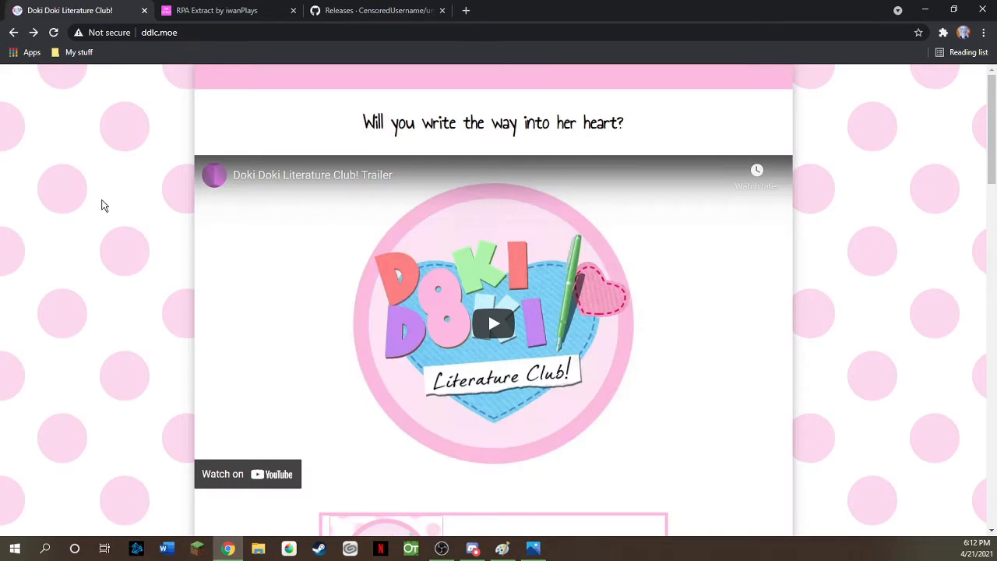
scroll(down, 3)
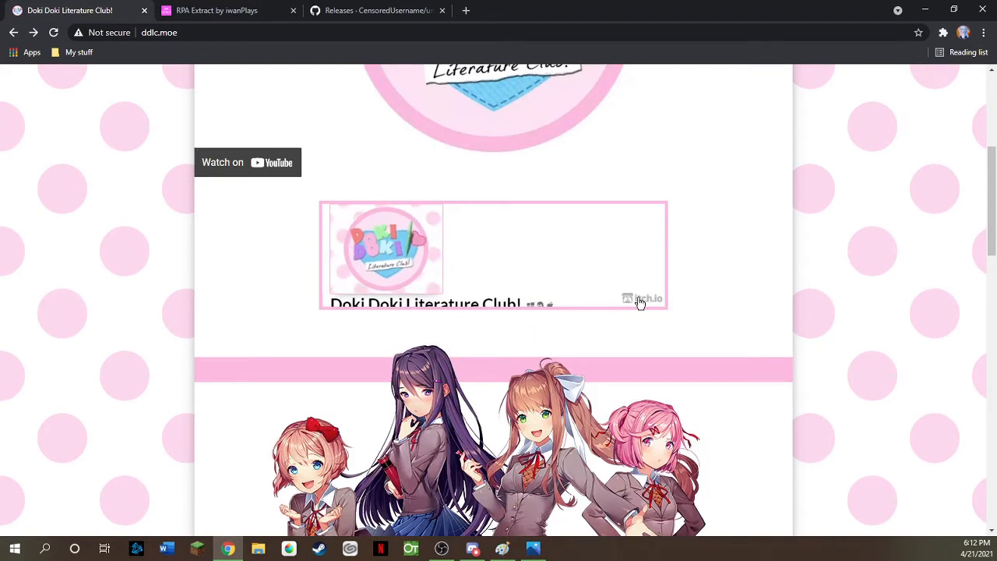
mouse_move(639, 301)
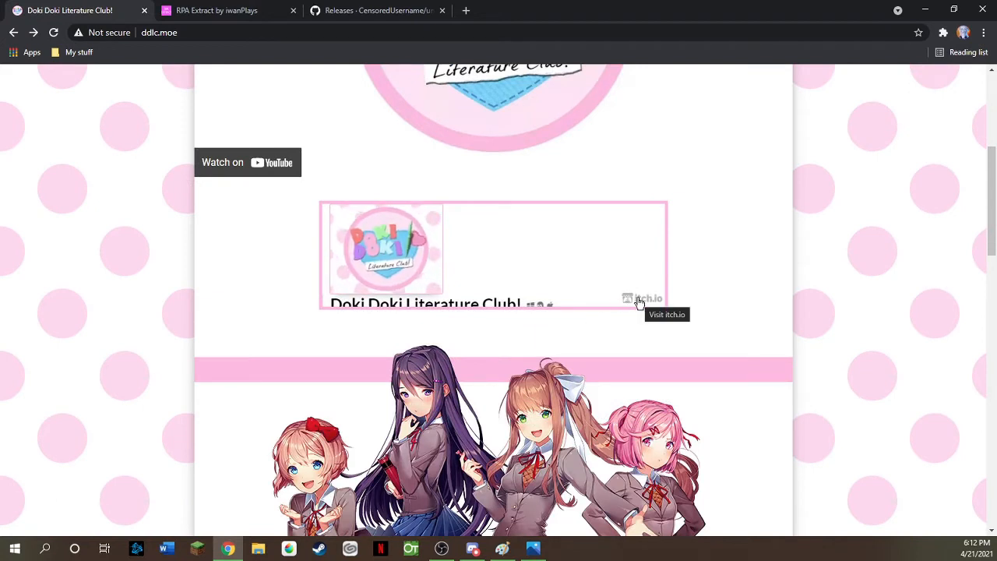
mouse_move(591, 291)
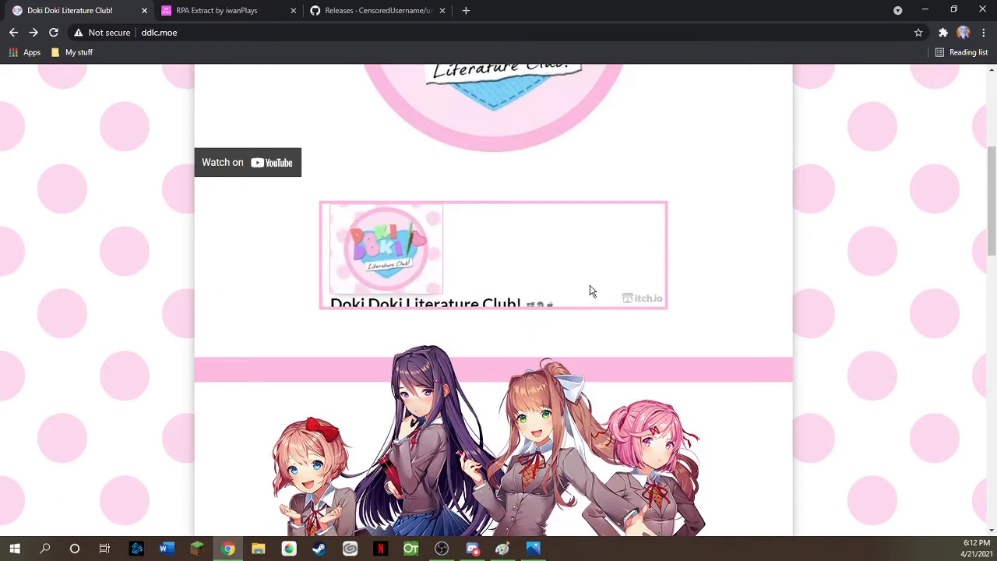
mouse_move(506, 314)
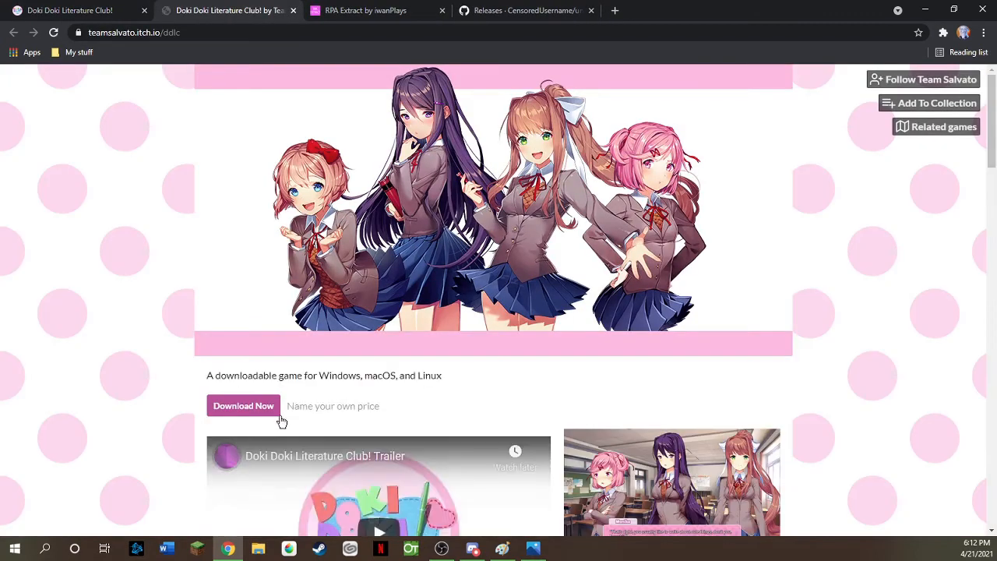
click(243, 405)
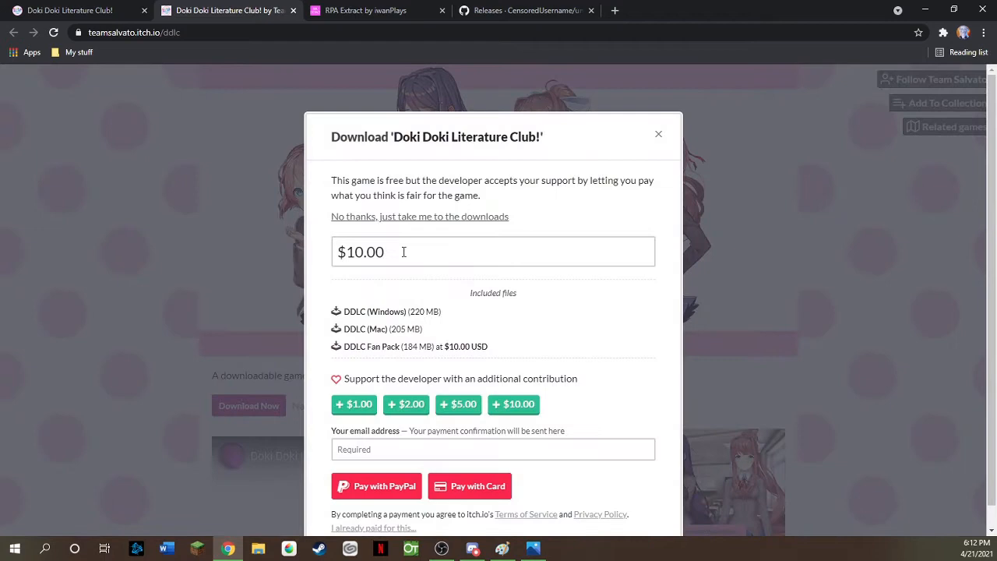
click(420, 216)
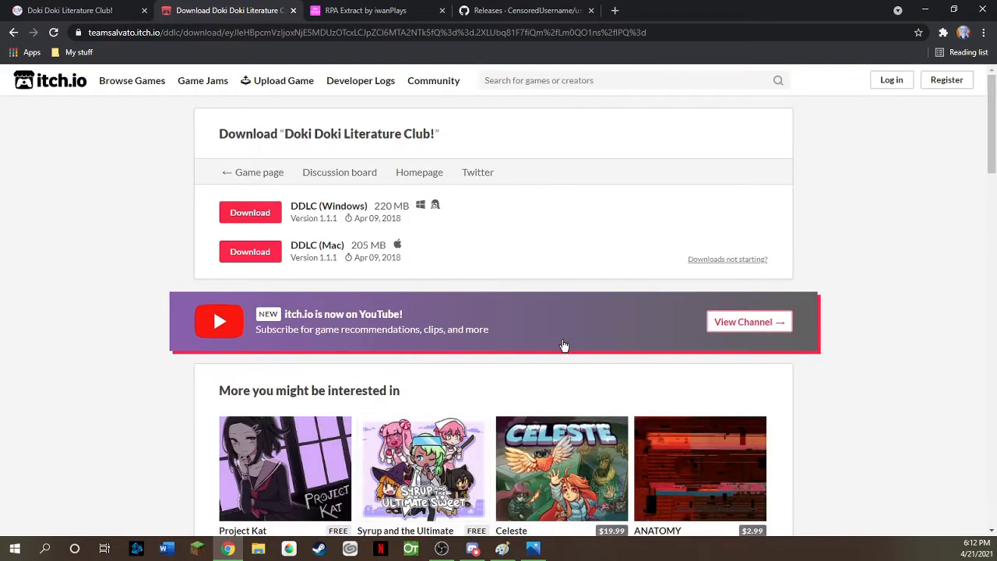
click(249, 212)
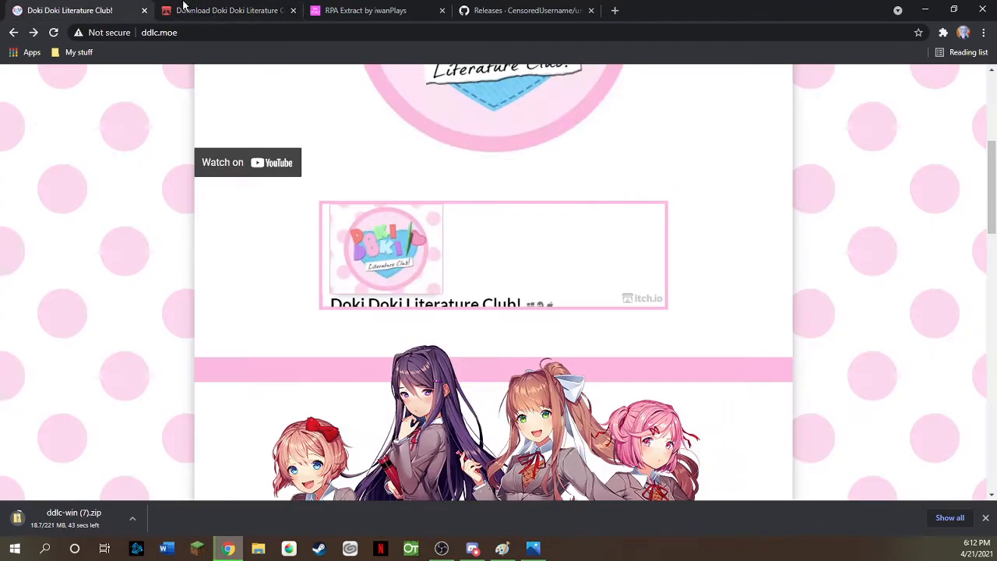
click(293, 10)
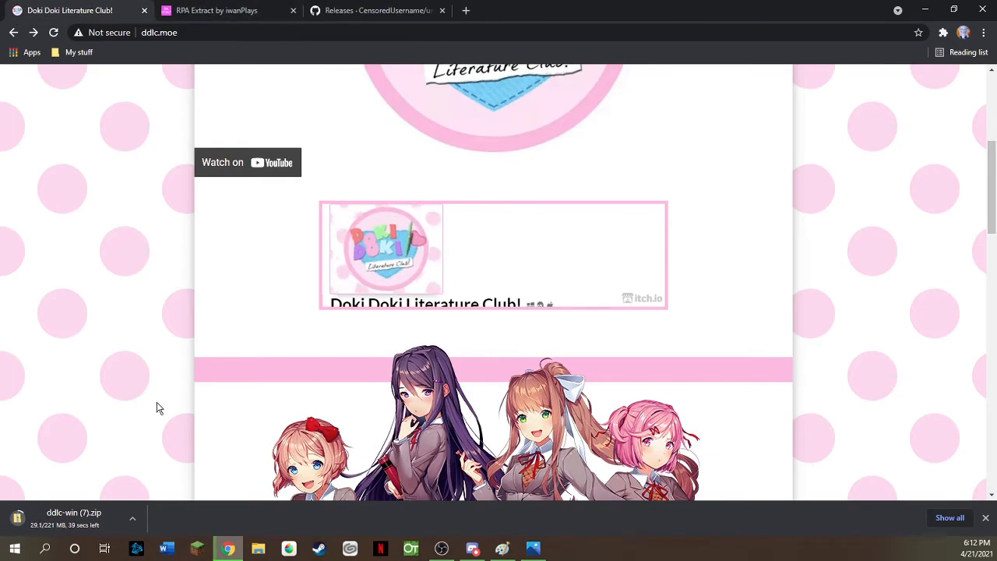
mouse_move(70, 522)
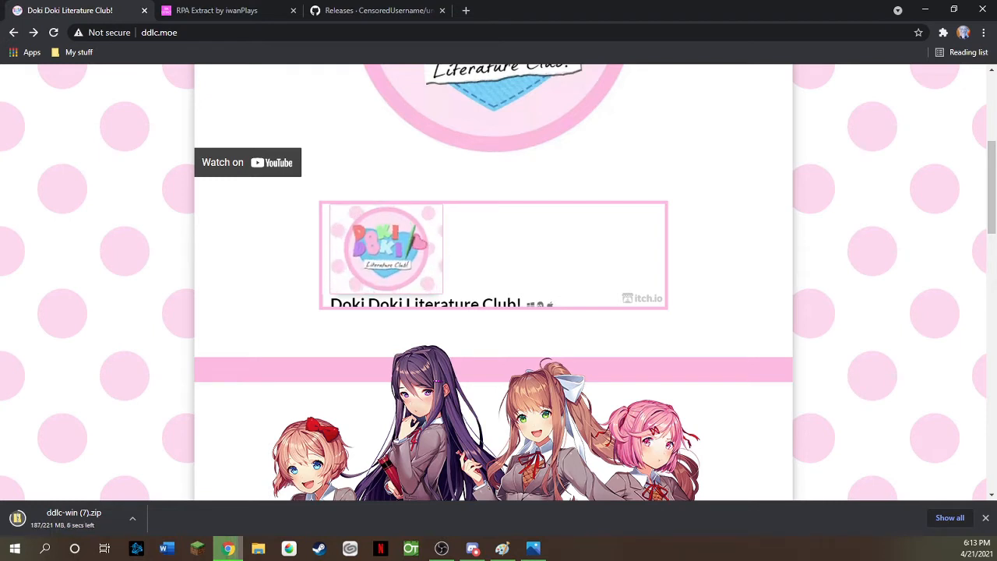
Switch to the 'RPA Extract by iwanPlays' browser tab.
click(217, 11)
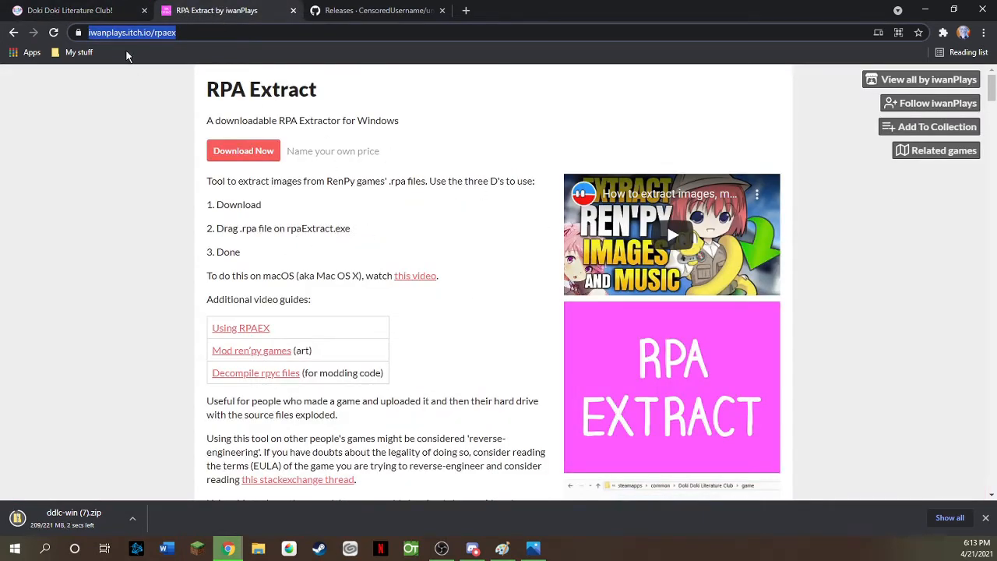
mouse_move(257, 173)
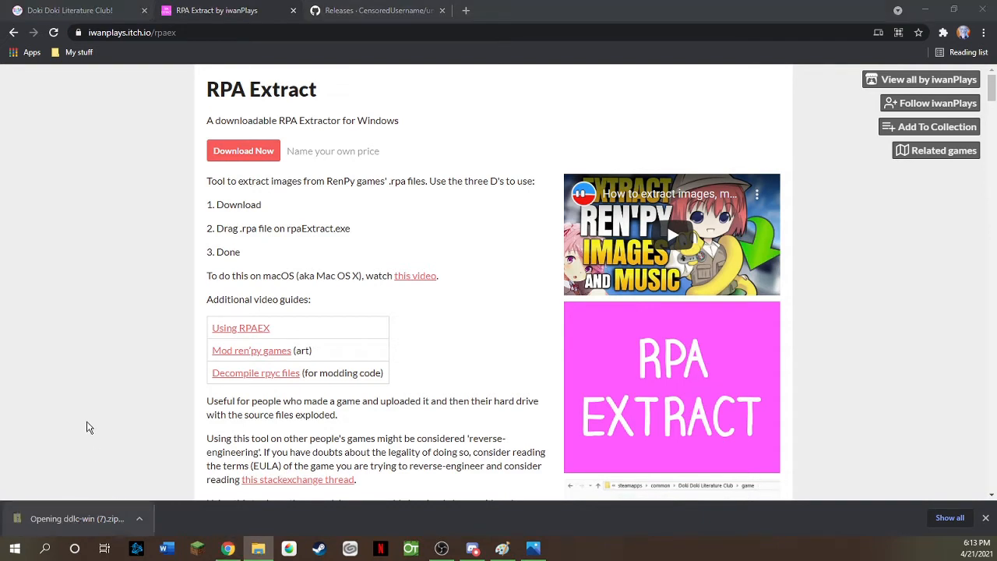
Bring up and dismiss the desktop context menu.
right_click(381, 269)
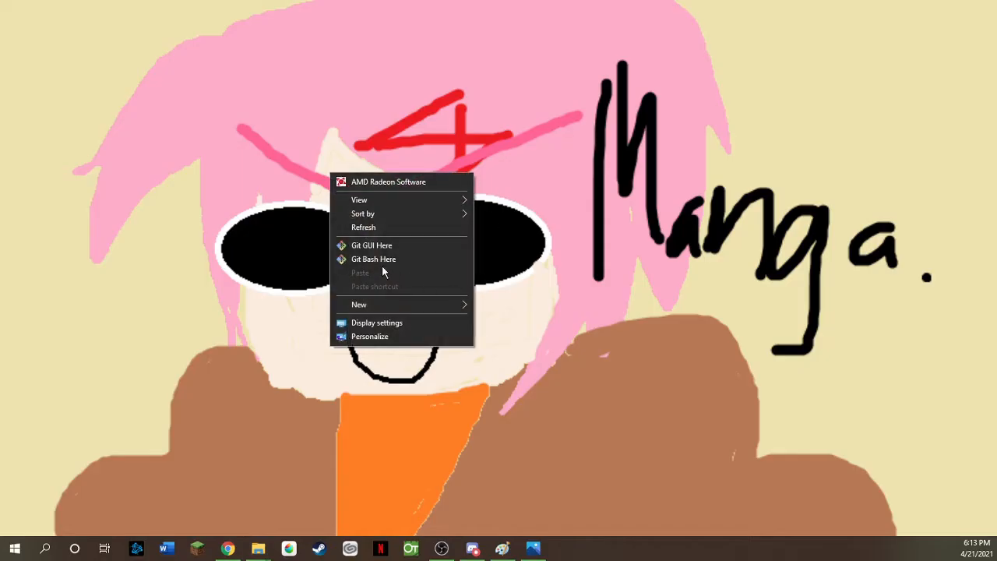
click(699, 352)
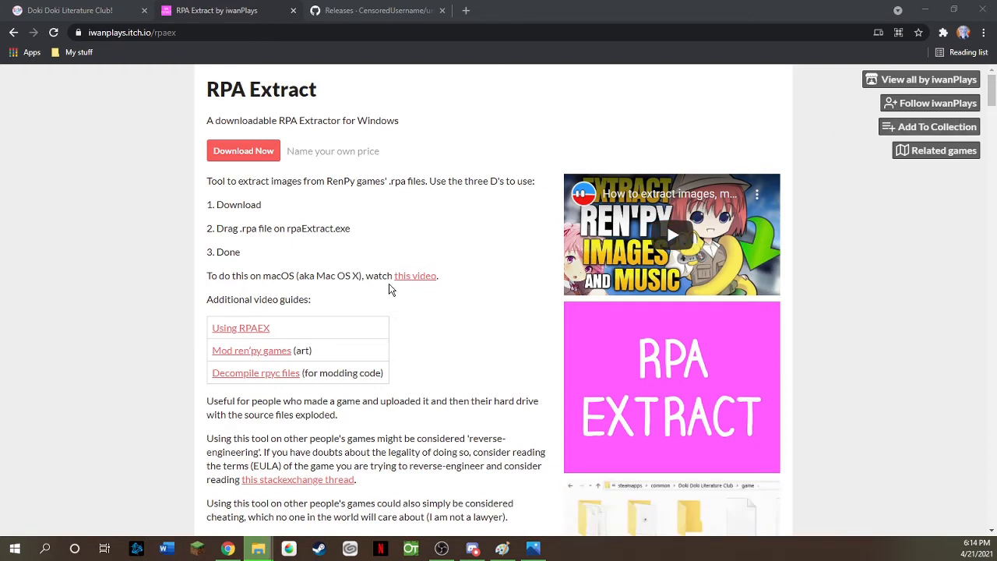
mouse_move(286, 209)
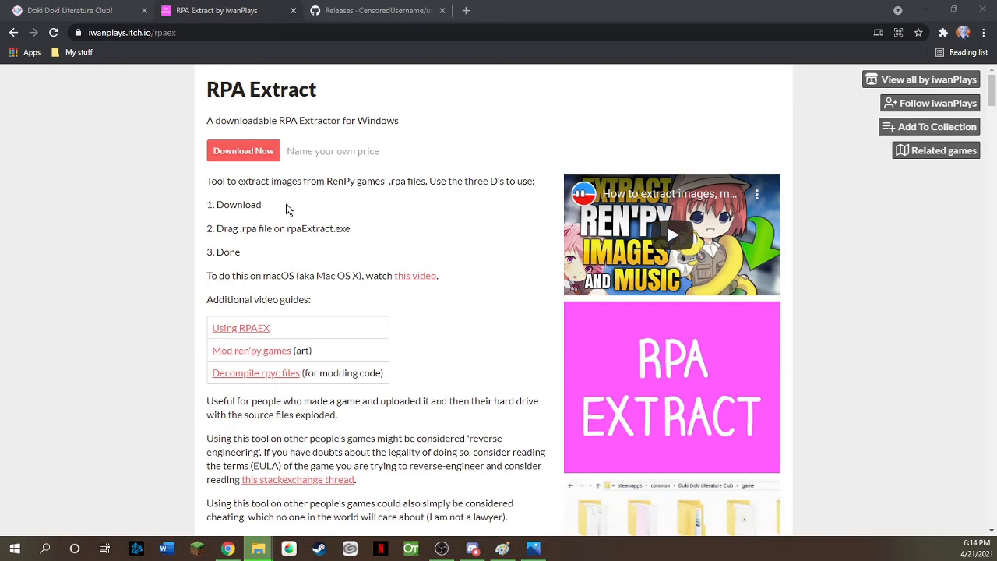
Download rpaExtract.exe from itch.io without paying, then close its download page.
click(243, 151)
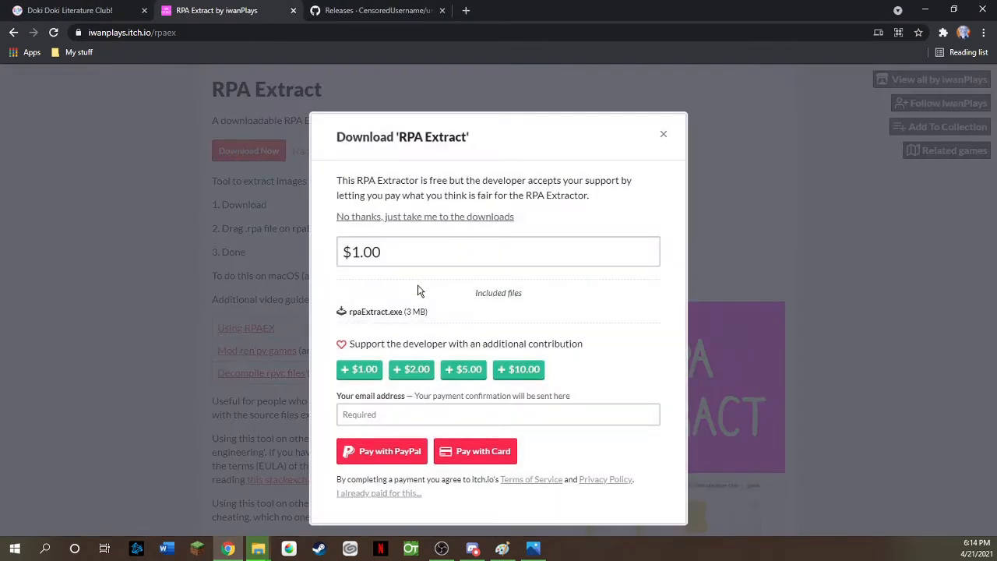
click(424, 216)
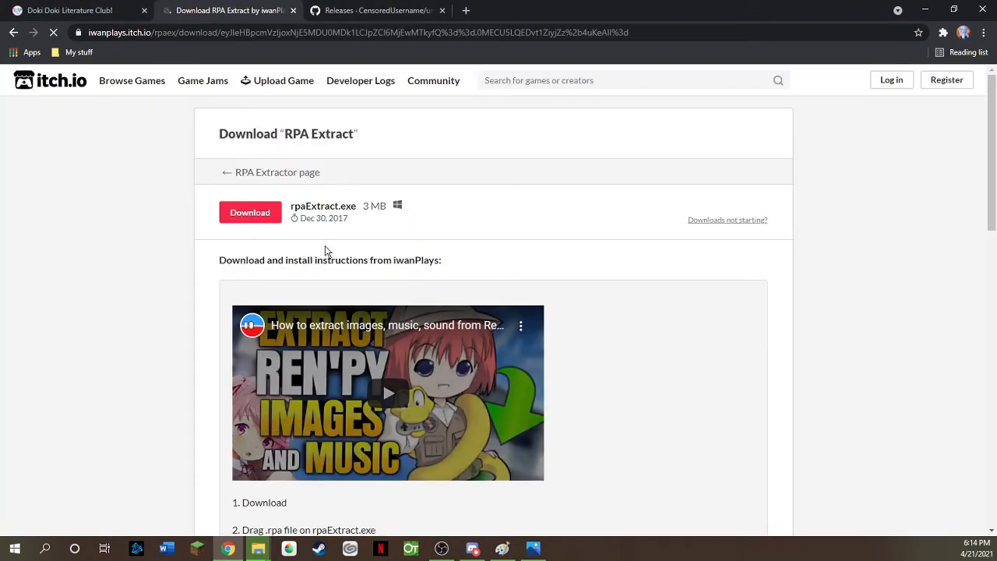
click(250, 212)
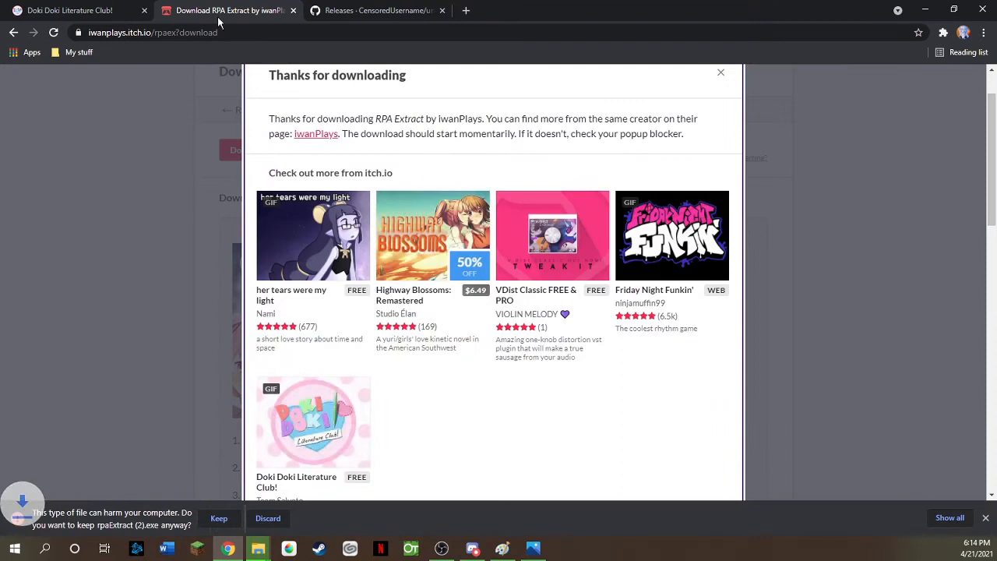
click(366, 10)
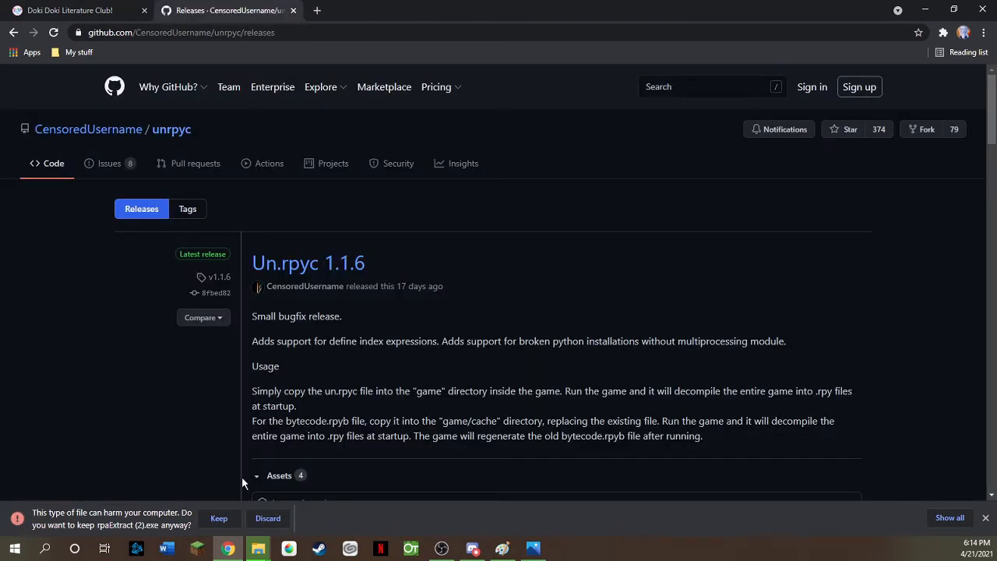
Keep the flagged rpaExtract download and start downloading un.rpyc from the 1.1.6 assets.
click(219, 519)
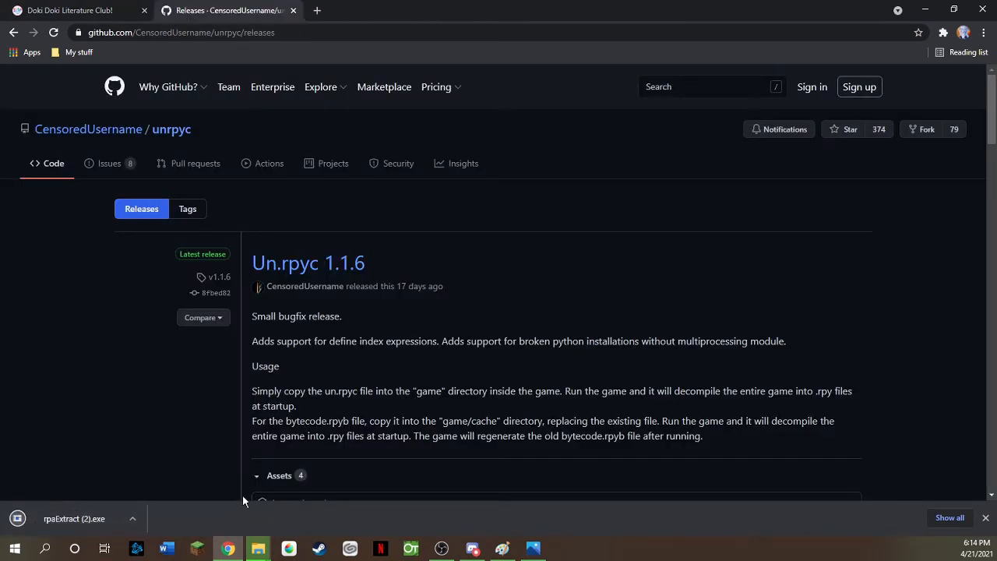
scroll(down, 3)
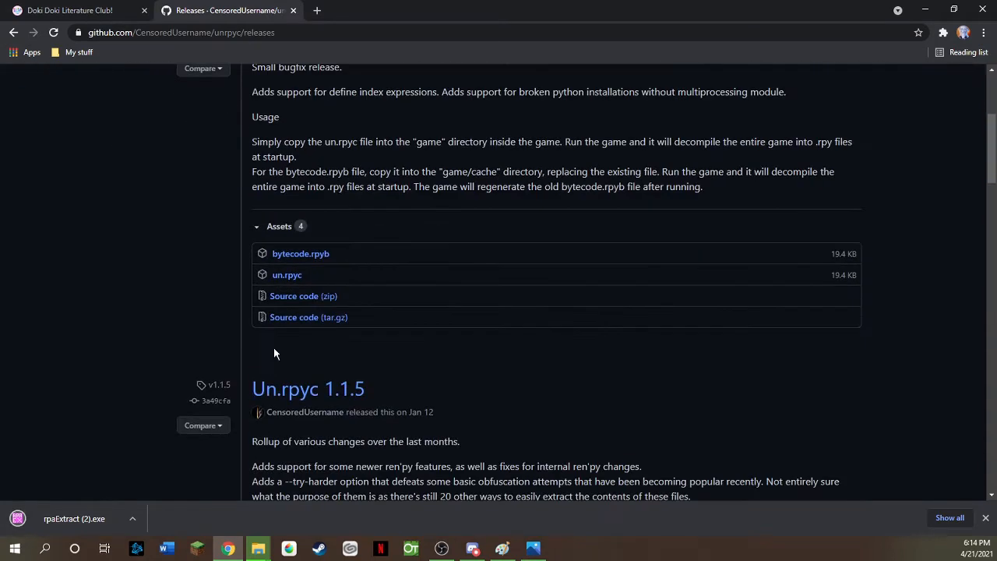
mouse_move(284, 347)
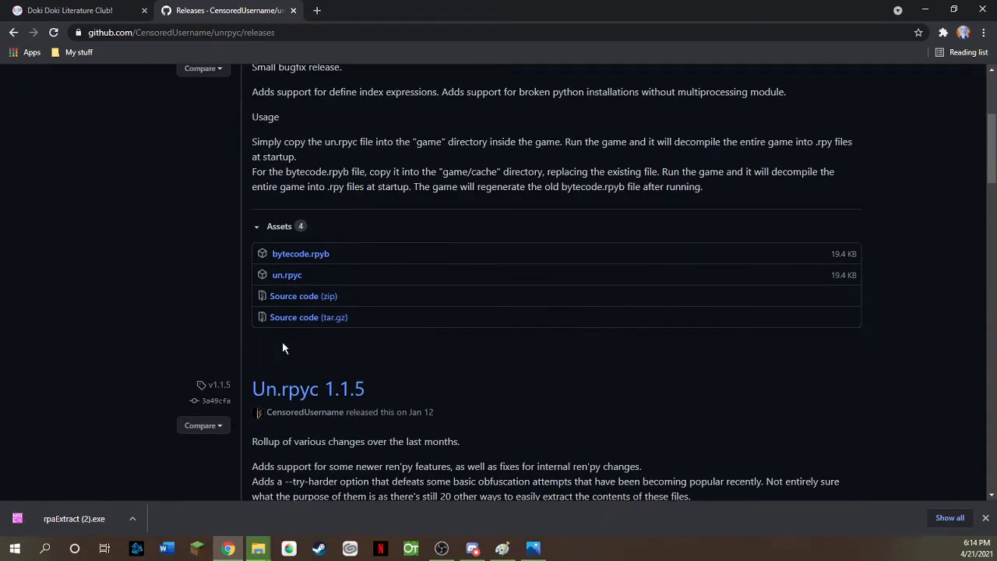
mouse_move(304, 323)
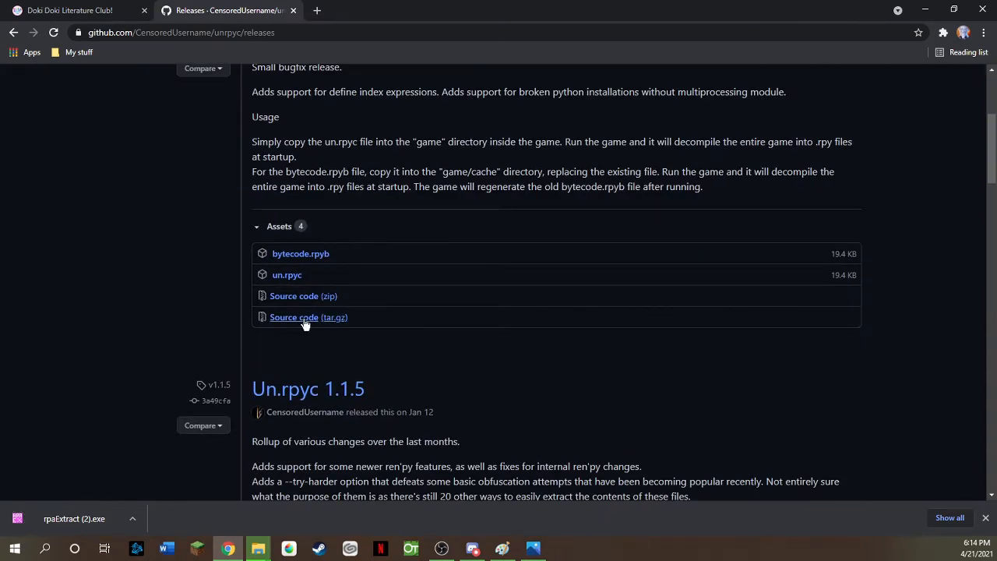
scroll(up, 3)
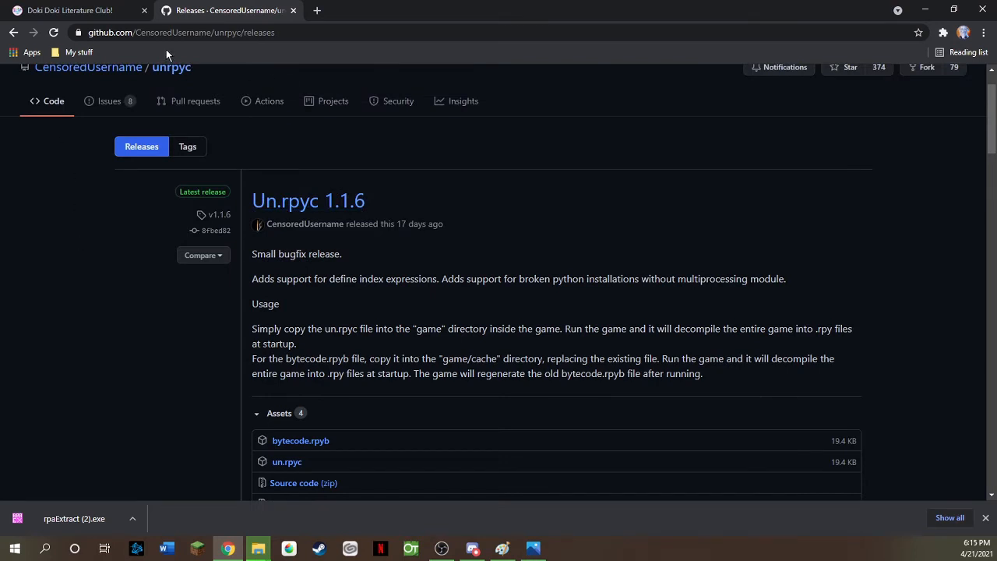
mouse_move(154, 230)
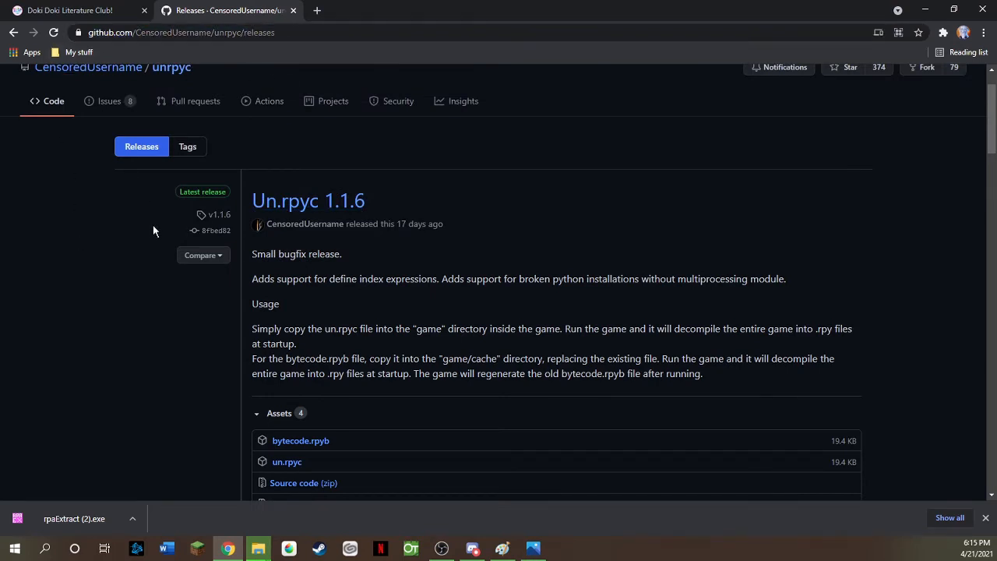
scroll(down, 3)
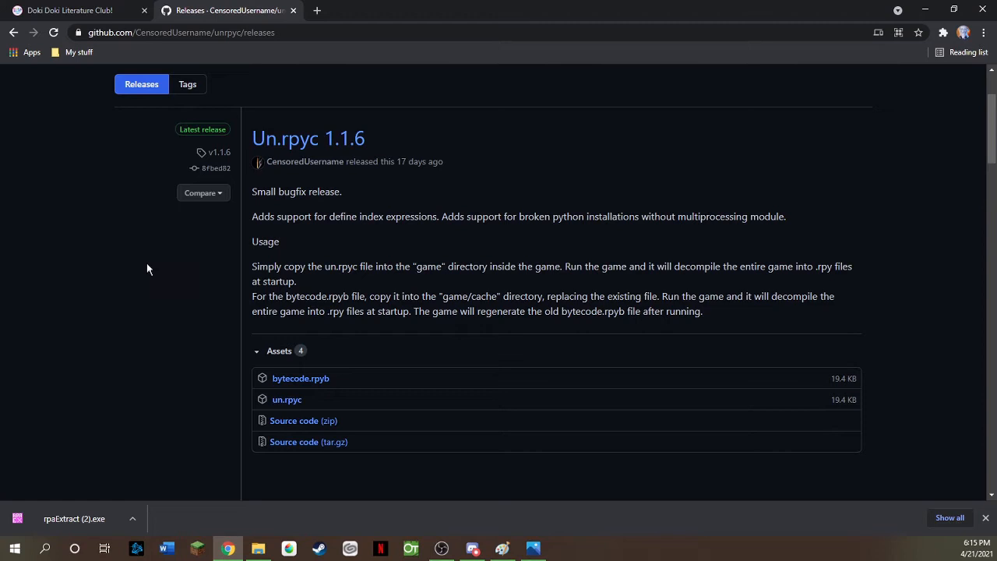
scroll(down, 3)
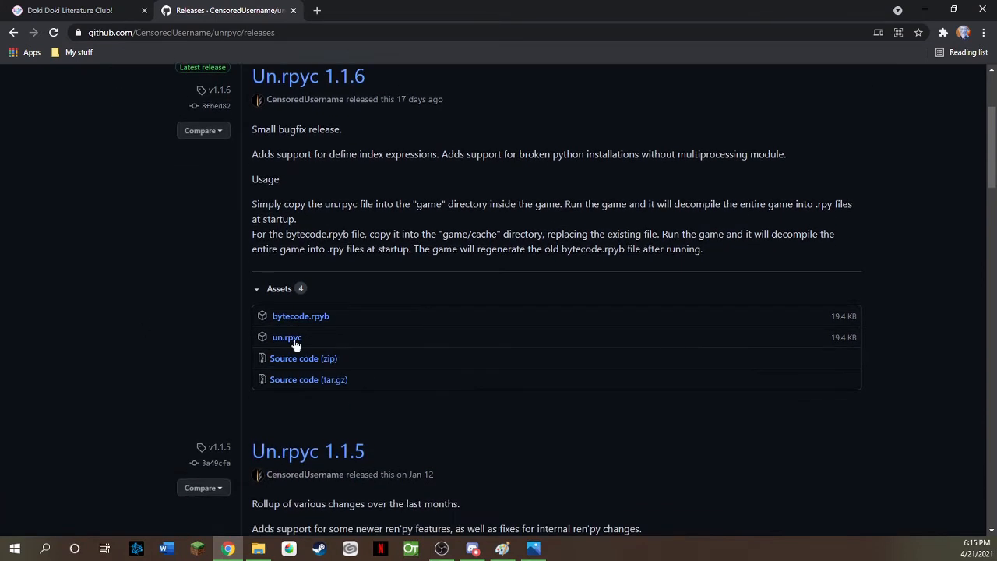
click(286, 337)
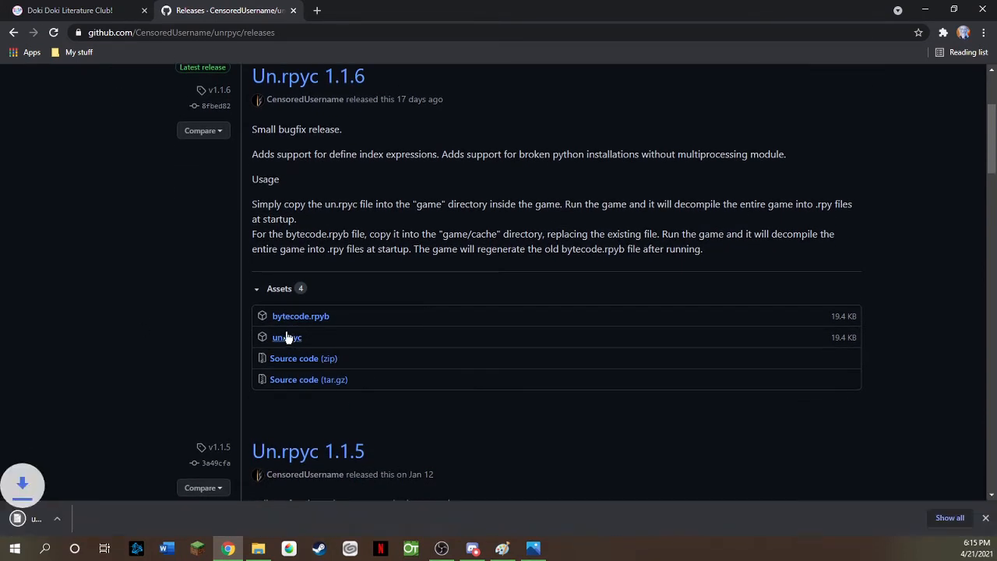
Click un.rpyc again so it finishes saving as 'un (1).rpyc'.
click(287, 337)
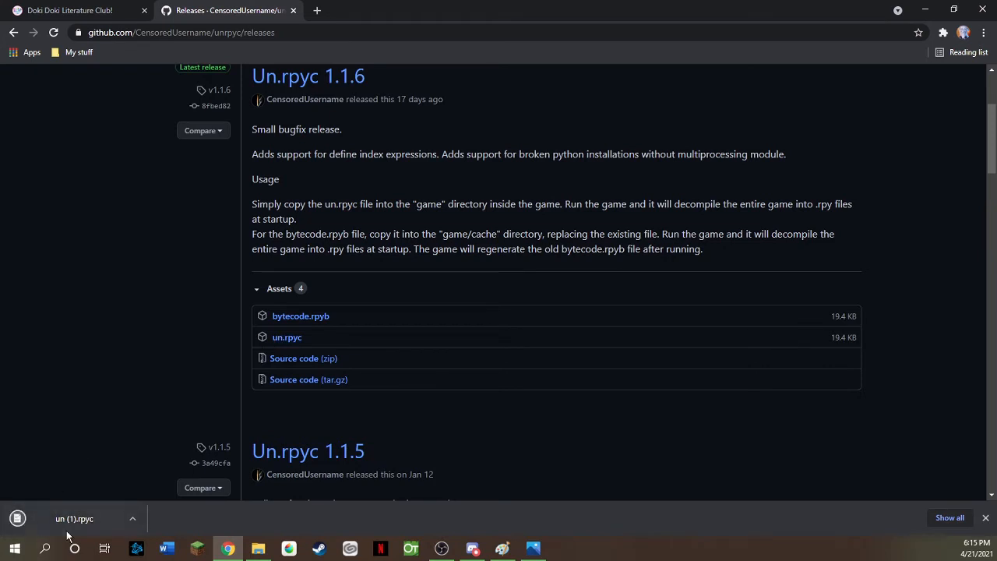
mouse_move(74, 518)
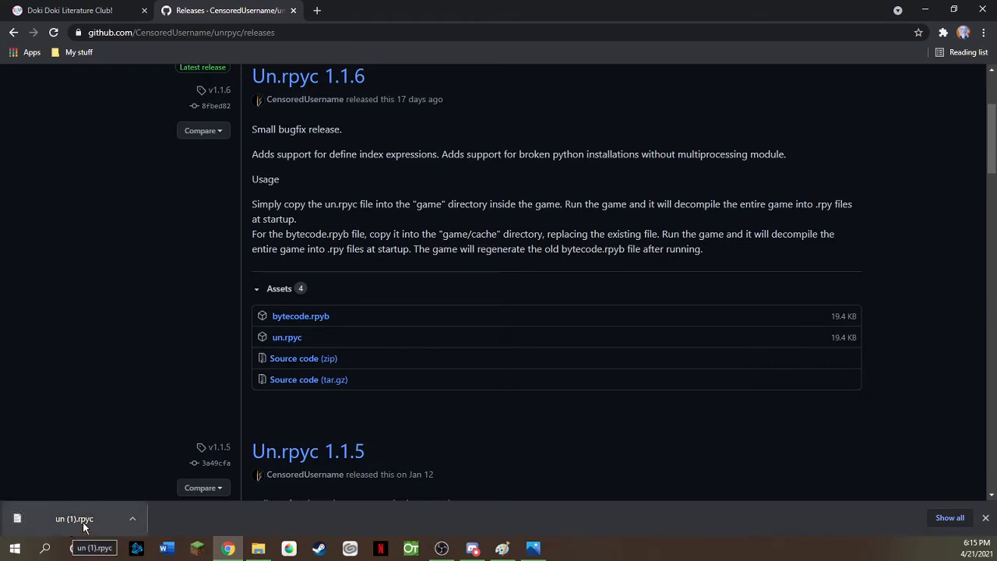
mouse_move(265, 25)
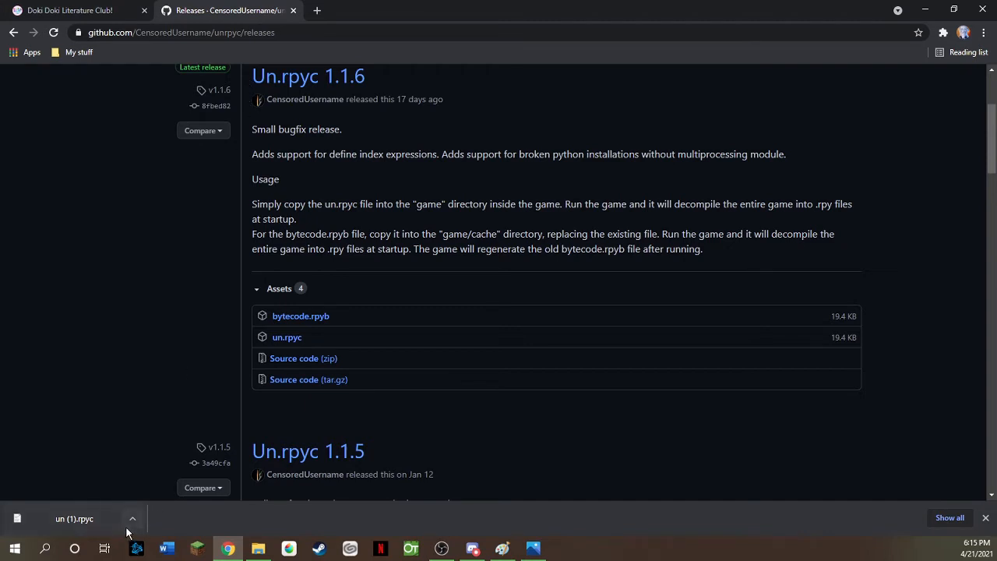
mouse_move(68, 531)
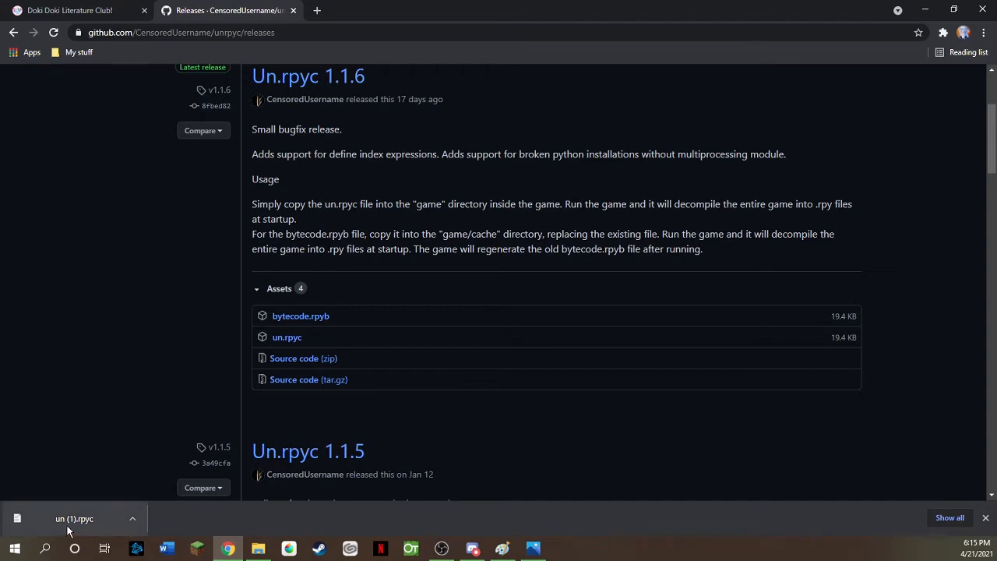
mouse_move(150, 357)
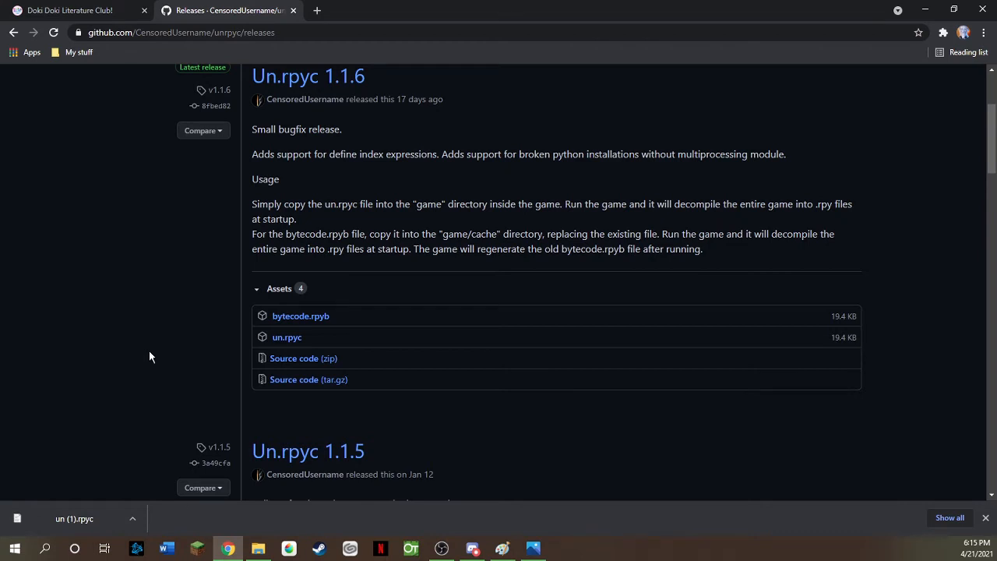
mouse_move(89, 491)
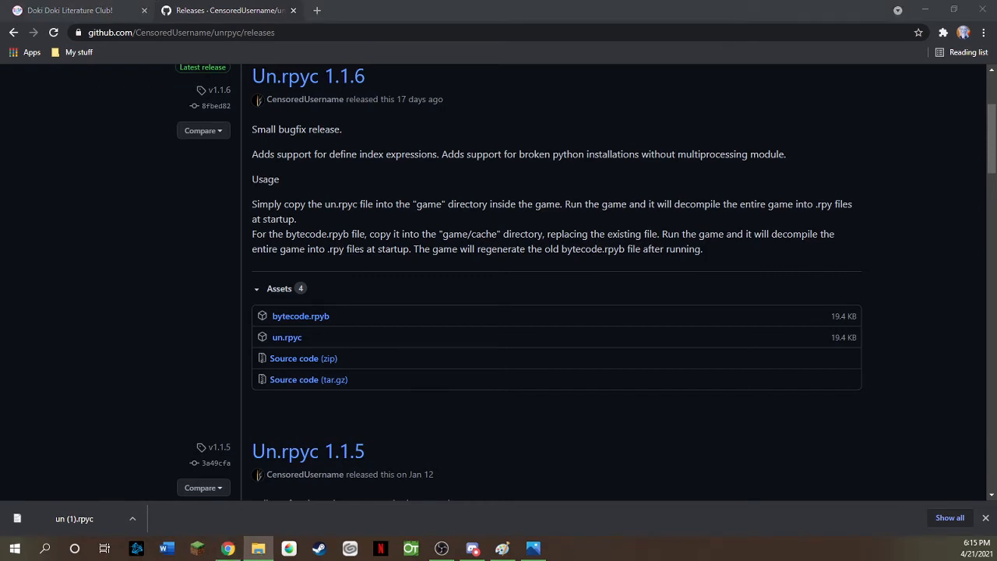
mouse_move(93, 316)
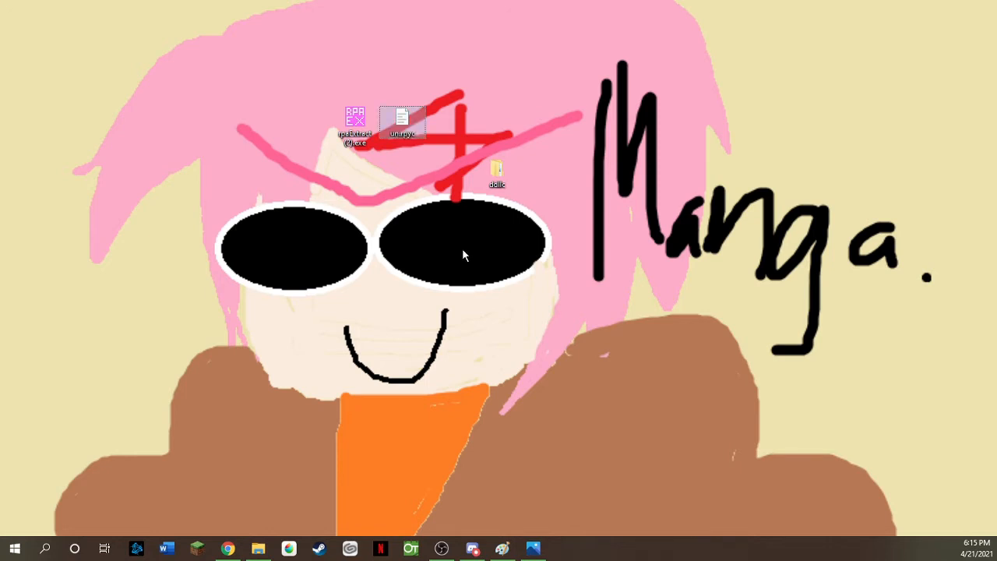
mouse_move(273, 168)
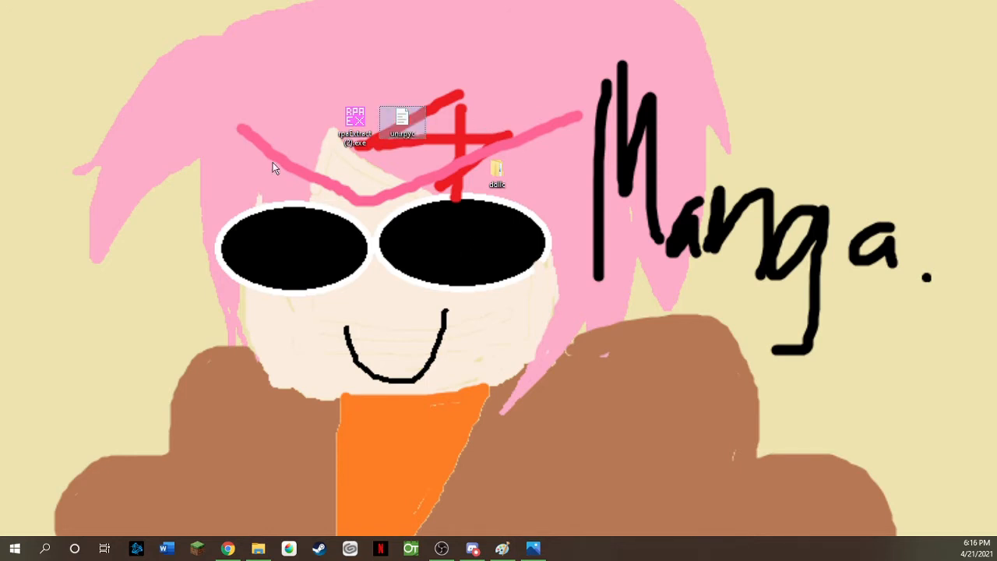
Drag the rpaExtract (2).exe icon below un.rpyc on the desktop.
drag(354, 121, 403, 233)
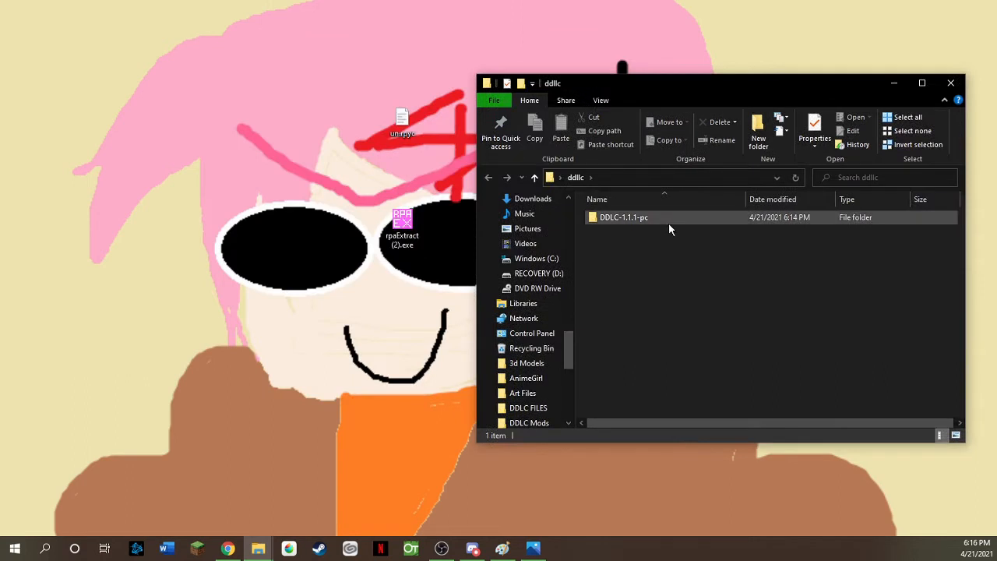
Open DDLC-1.1.1-pc, then its game folder.
double_click(622, 217)
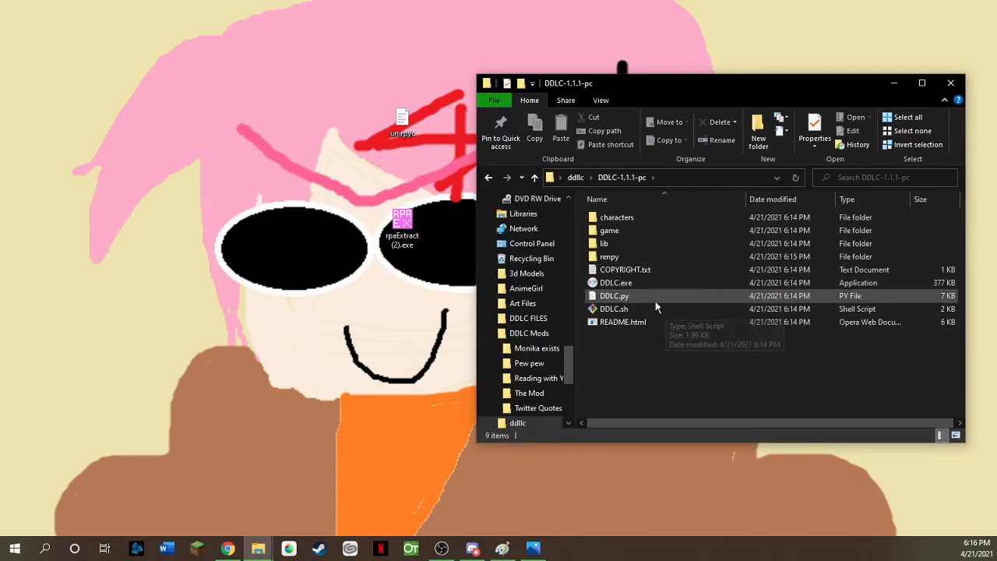
mouse_move(664, 337)
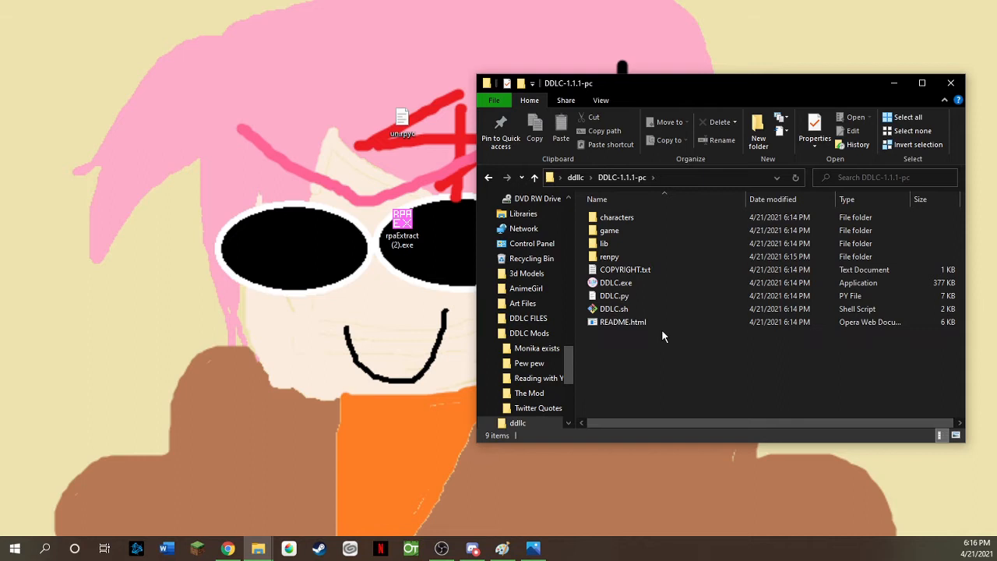
mouse_move(624, 269)
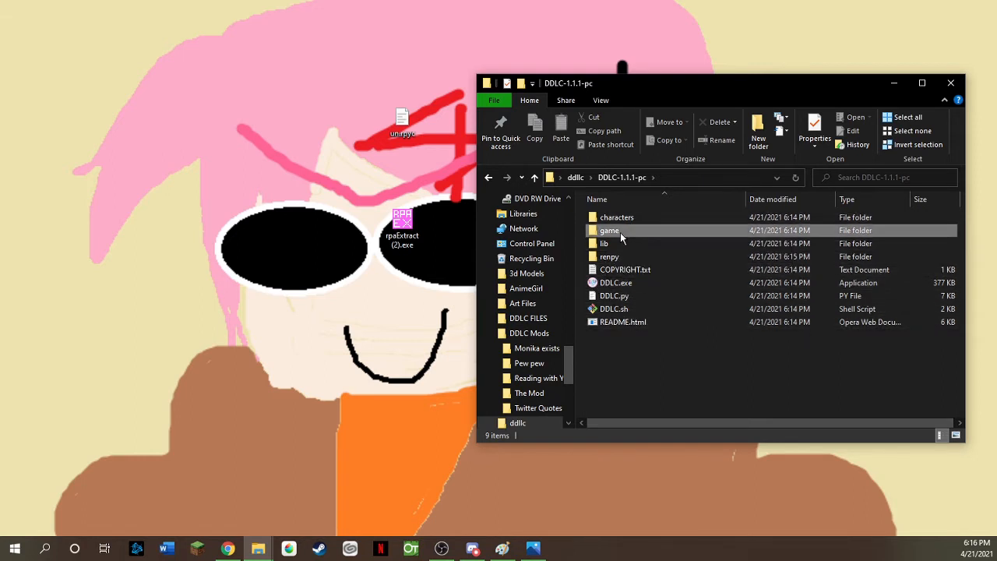
double_click(610, 230)
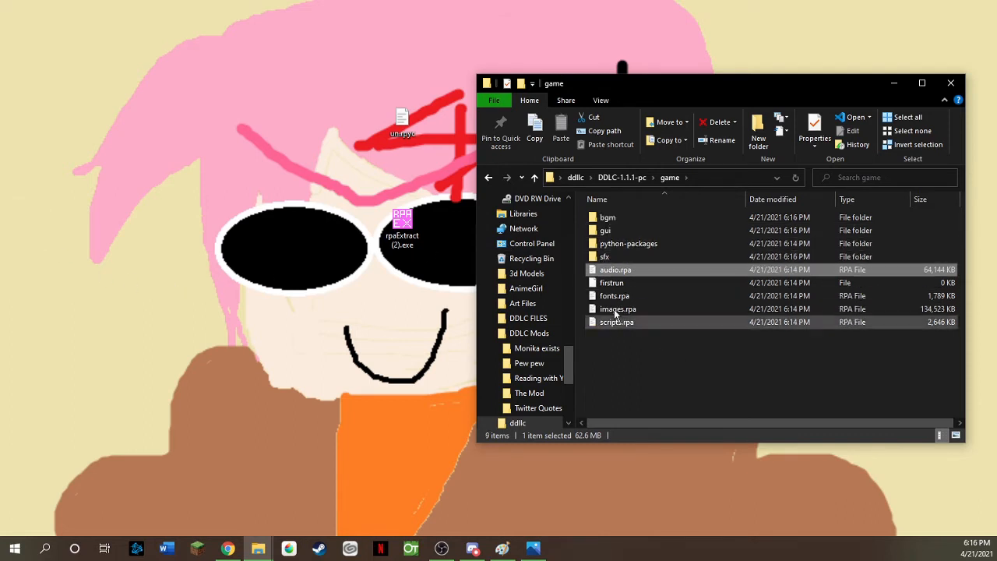
mouse_move(187, 189)
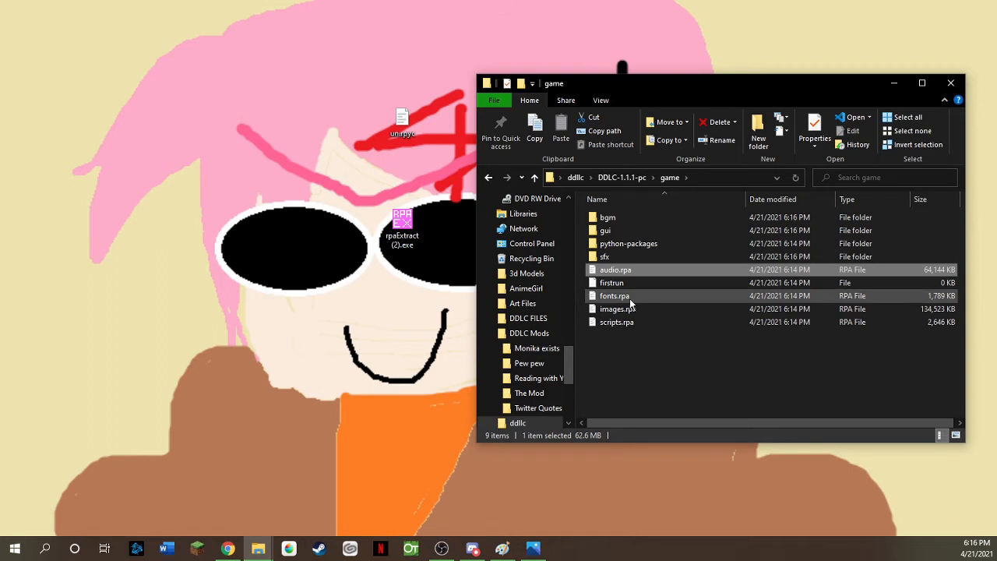
Select the fonts.rpa, audio.rpa and scripts.rpa archives in the game folder.
click(614, 295)
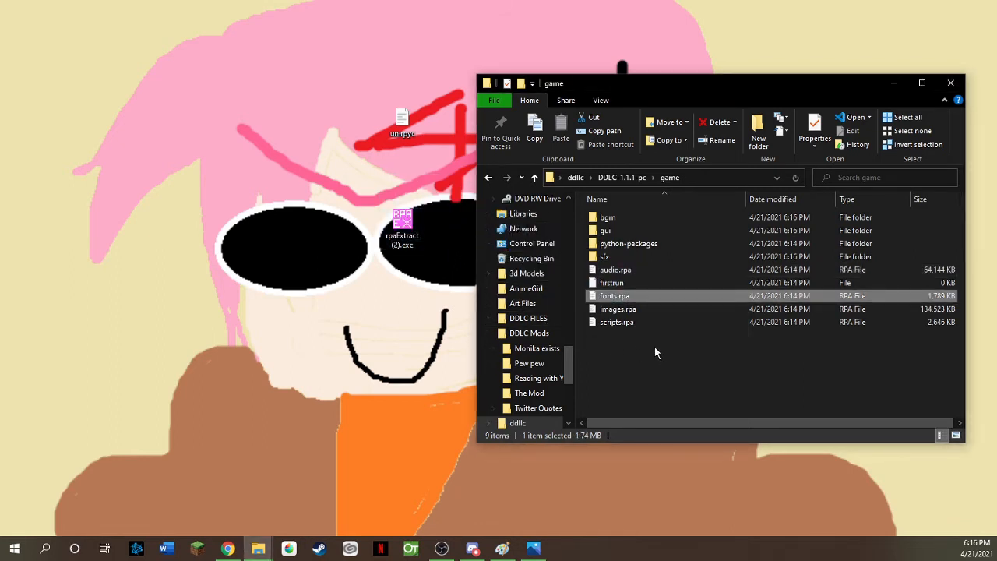
mouse_move(643, 339)
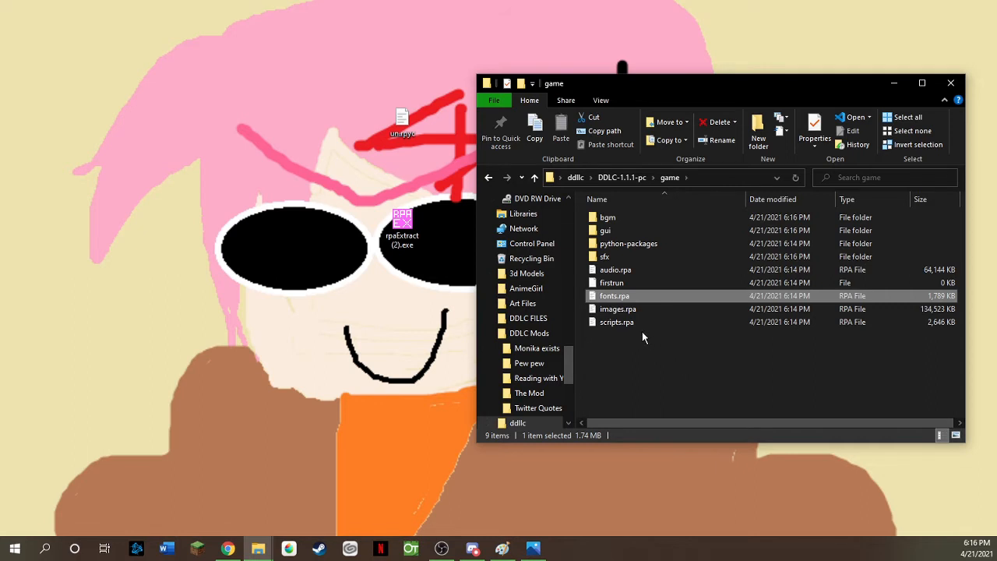
click(616, 269)
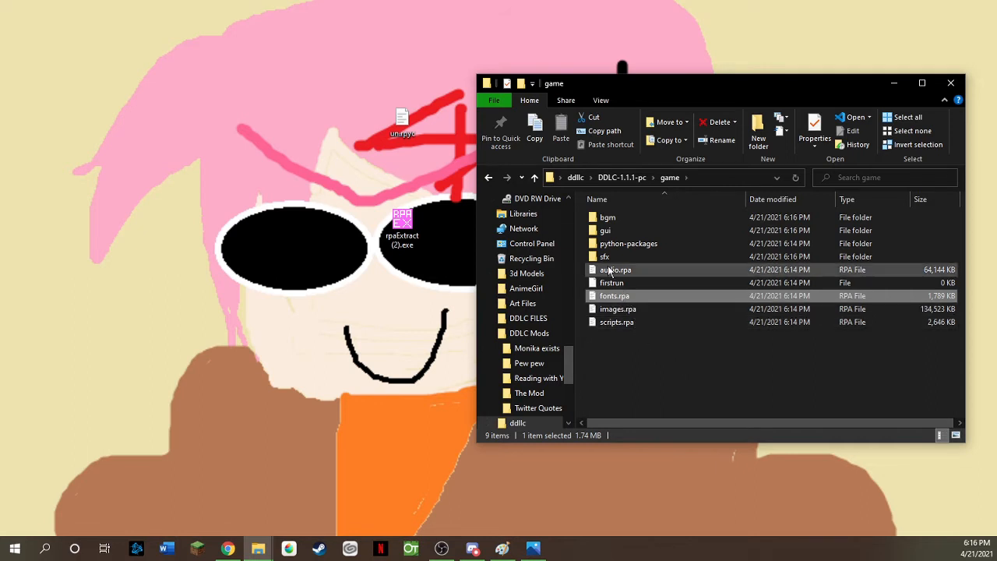
click(616, 270)
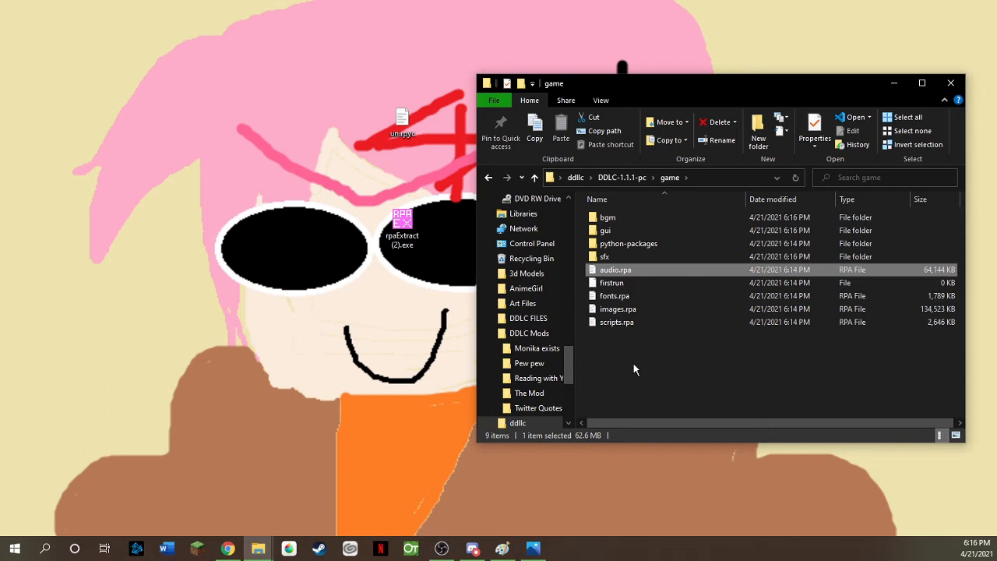
click(618, 308)
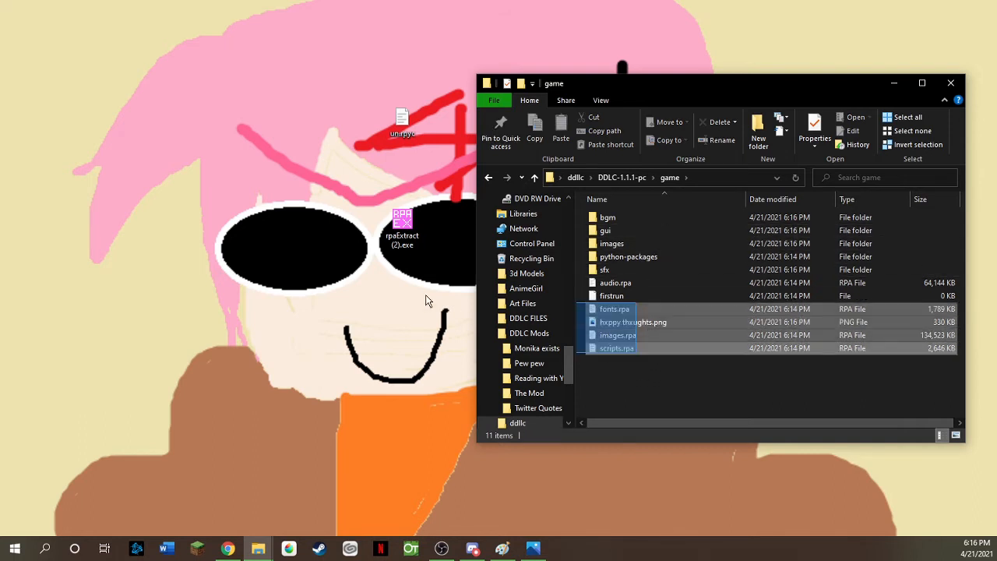
click(623, 349)
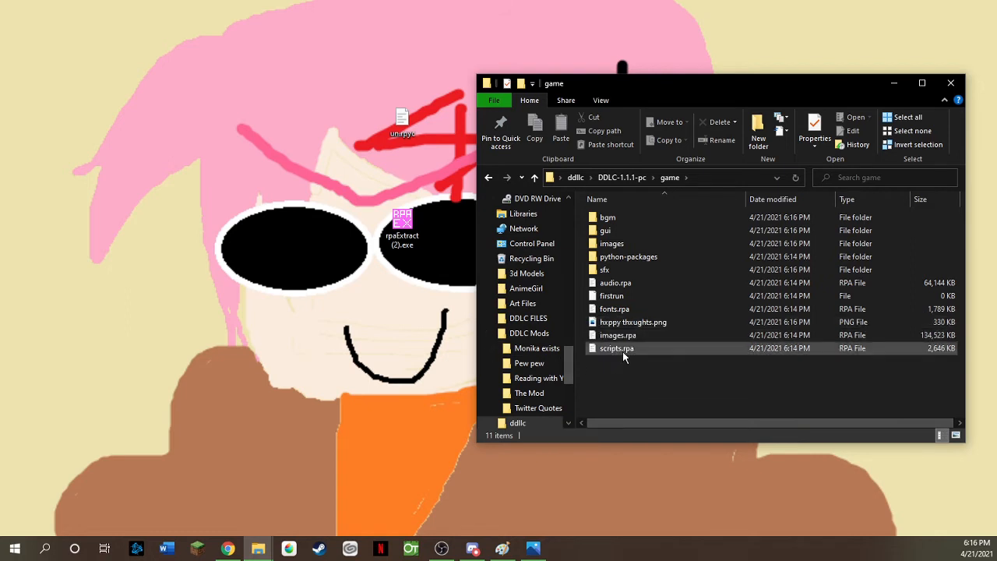
click(616, 349)
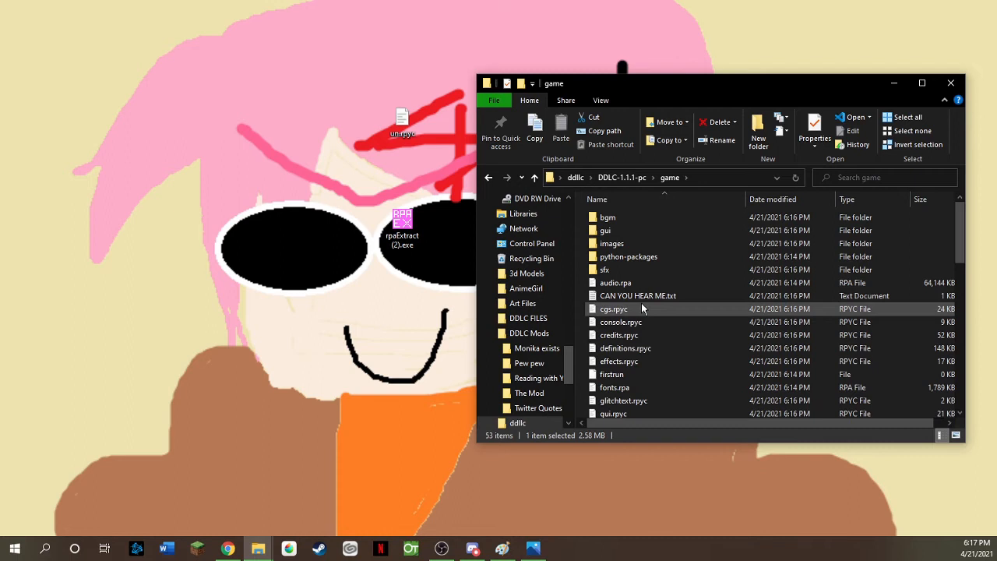
Scroll the folder listing and select the DDLC.exe executable.
scroll(down, 3)
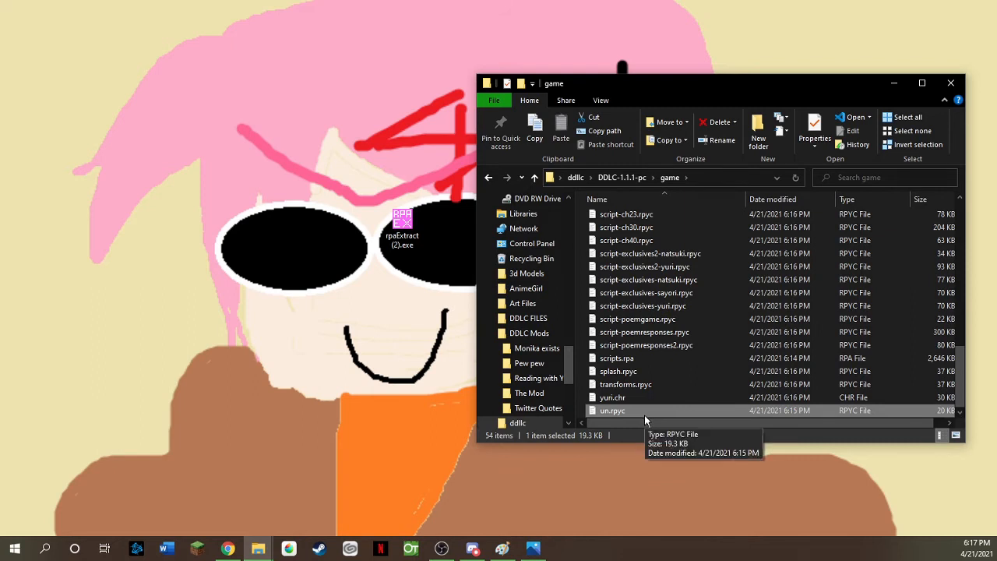
mouse_move(620, 414)
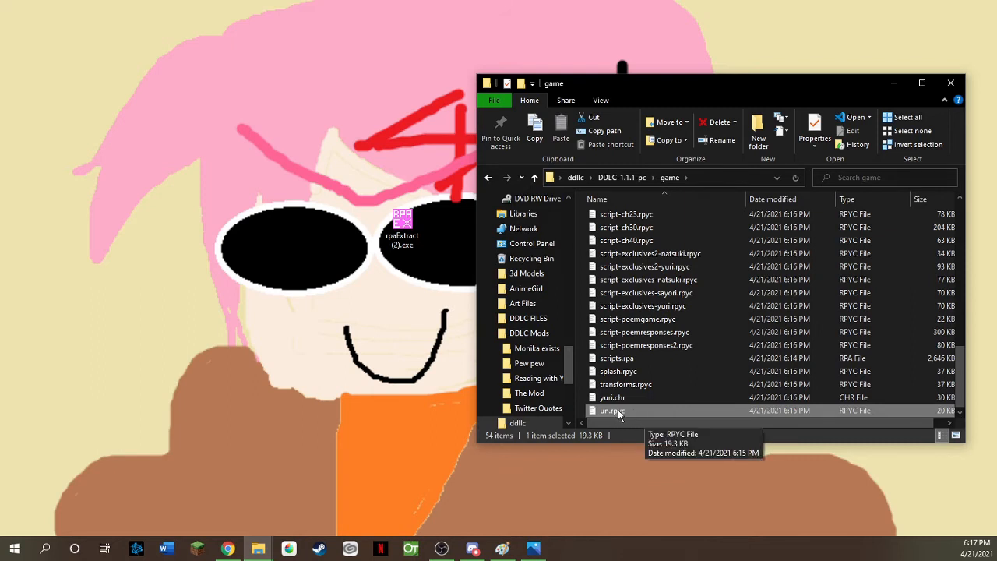
mouse_move(648, 302)
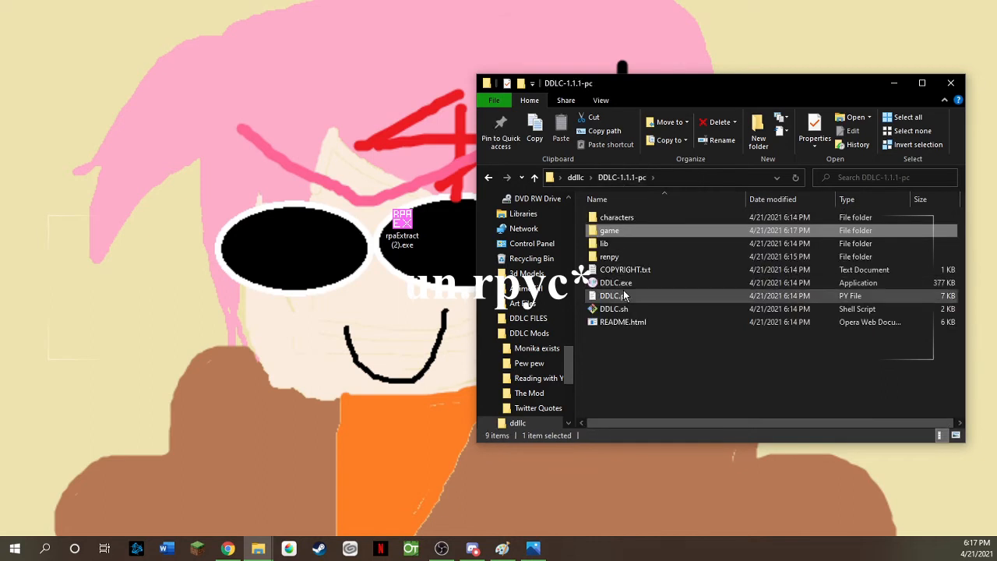
click(617, 282)
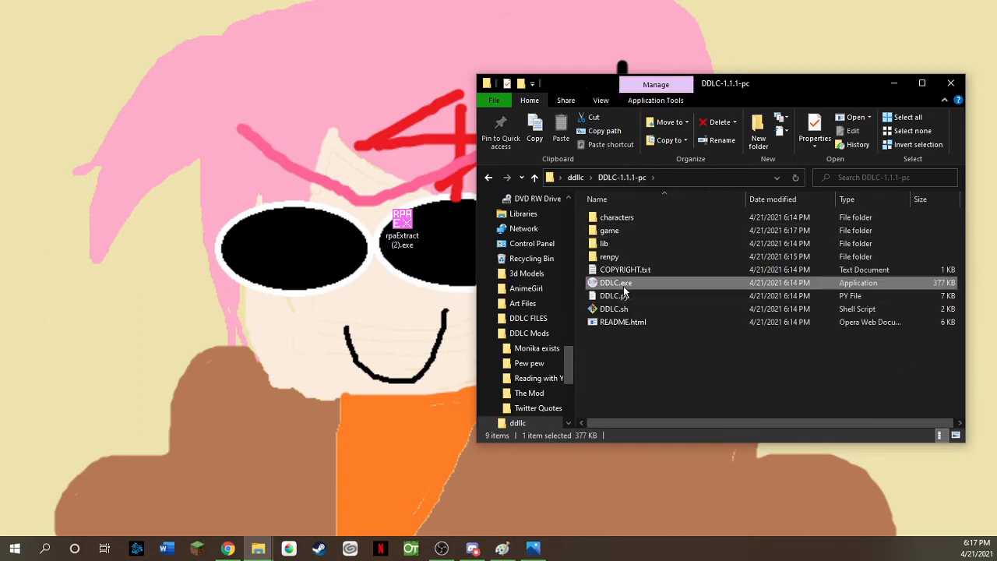
mouse_move(614, 290)
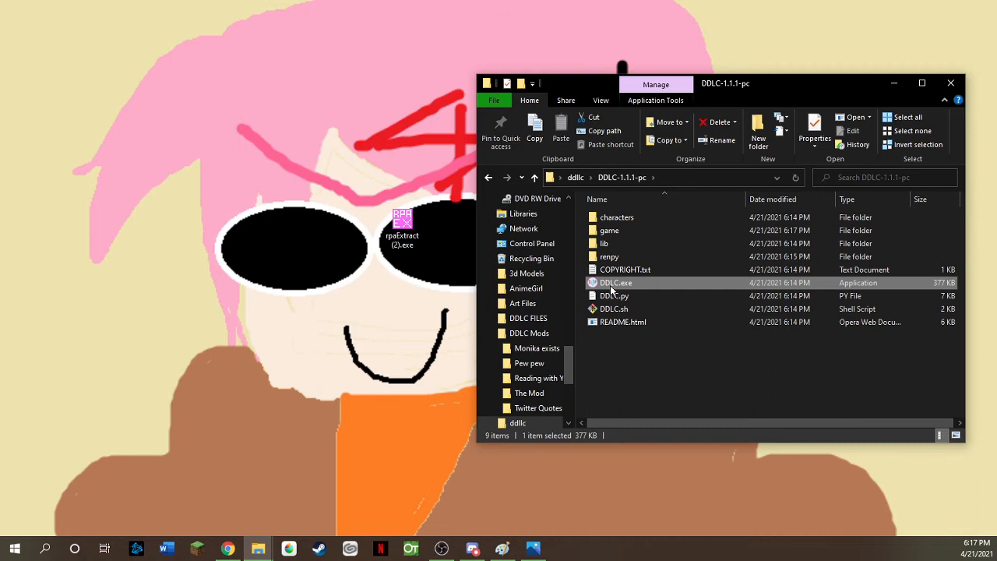
mouse_move(616, 283)
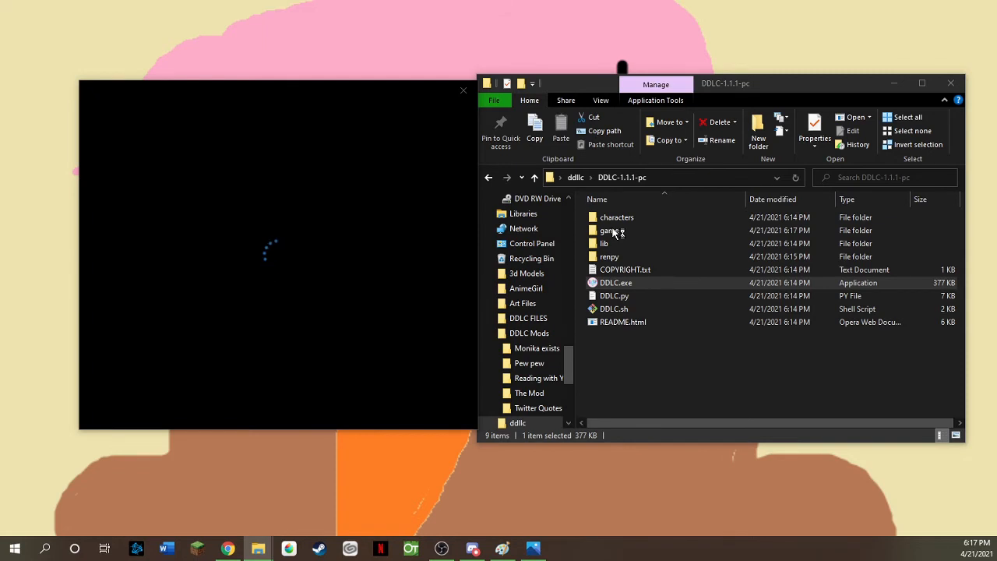
Launch DDLC.exe, then check the game folder for decompiled .rpy scripts beside each .rpyc.
double_click(616, 282)
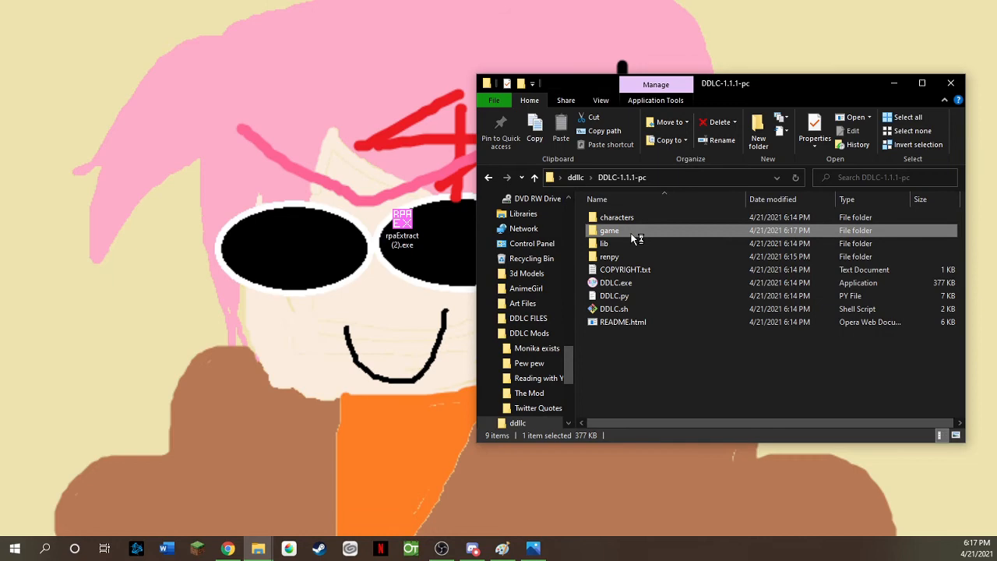
double_click(610, 230)
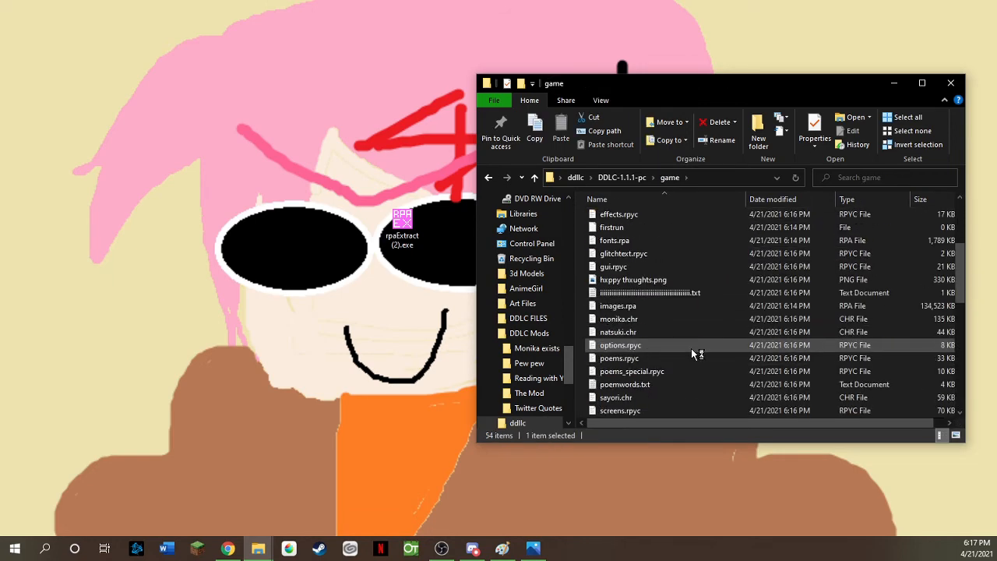
scroll(down, 3)
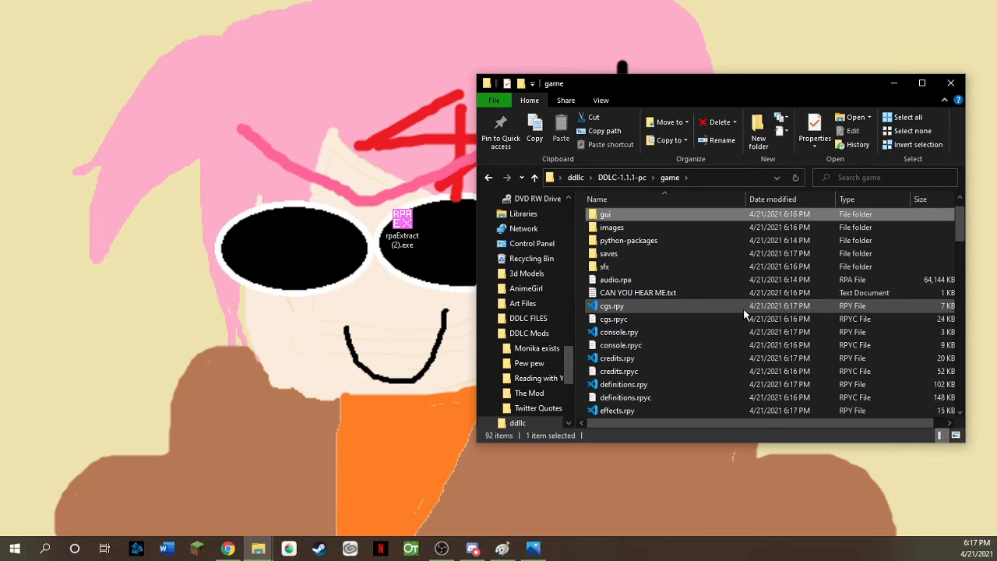
scroll(down, 3)
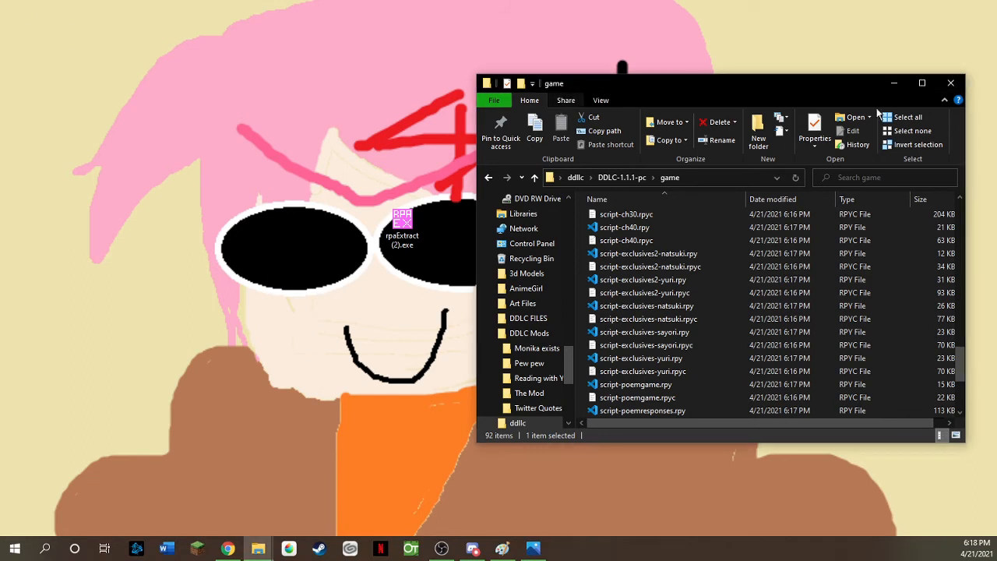
Browse images > cg to view the 49 extracted event PNGs, then close File Explorer.
scroll(down, 3)
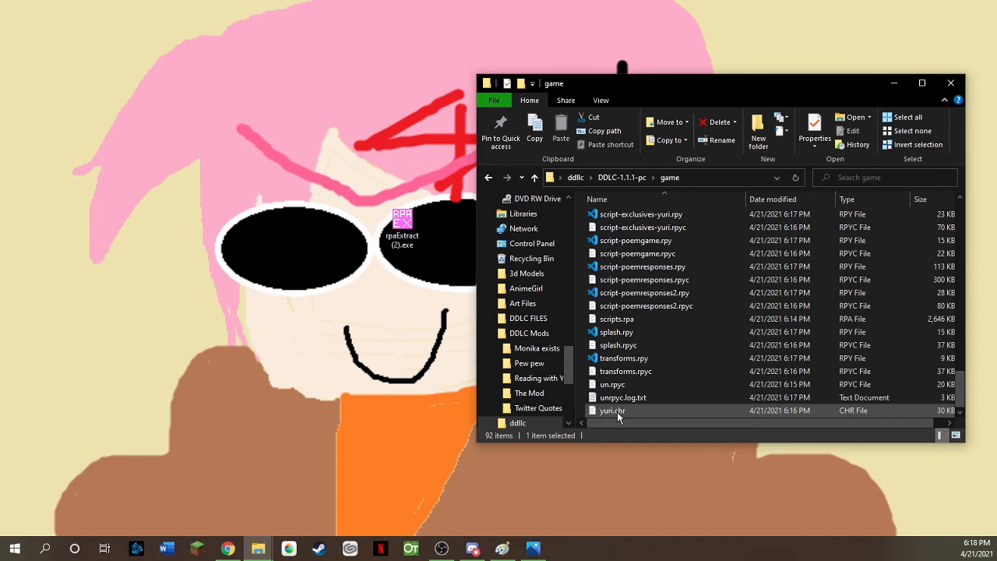
scroll(up, 3)
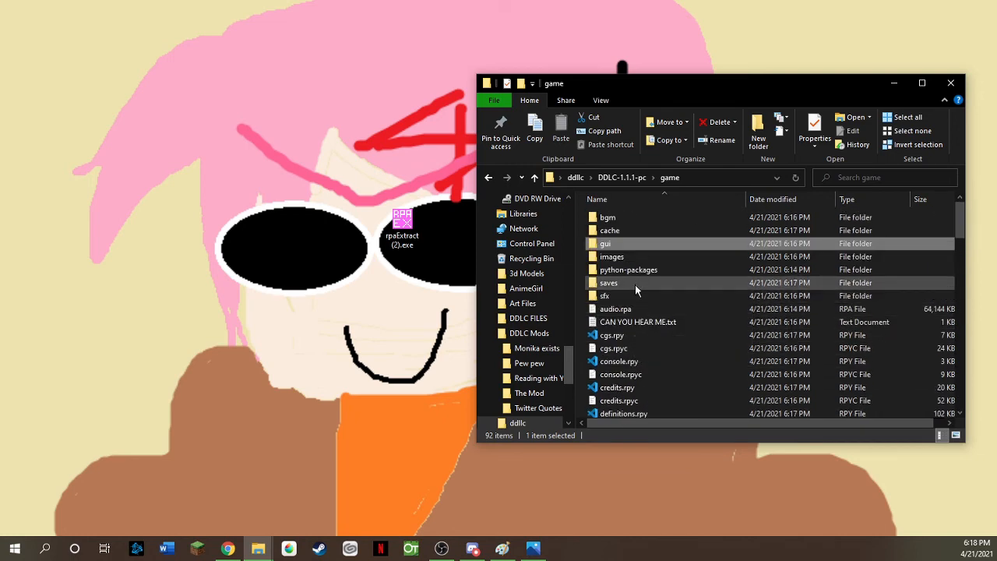
double_click(613, 256)
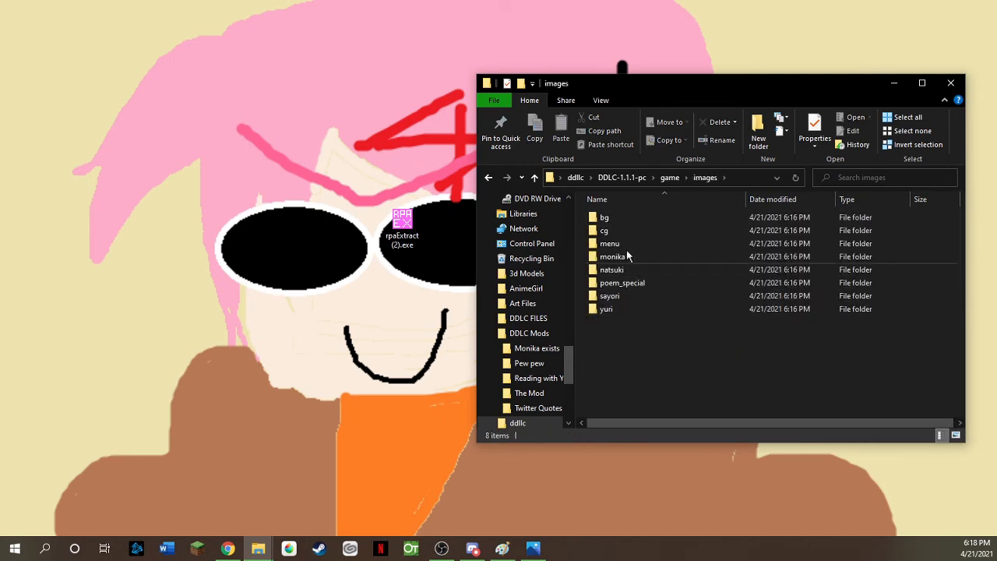
mouse_move(610, 244)
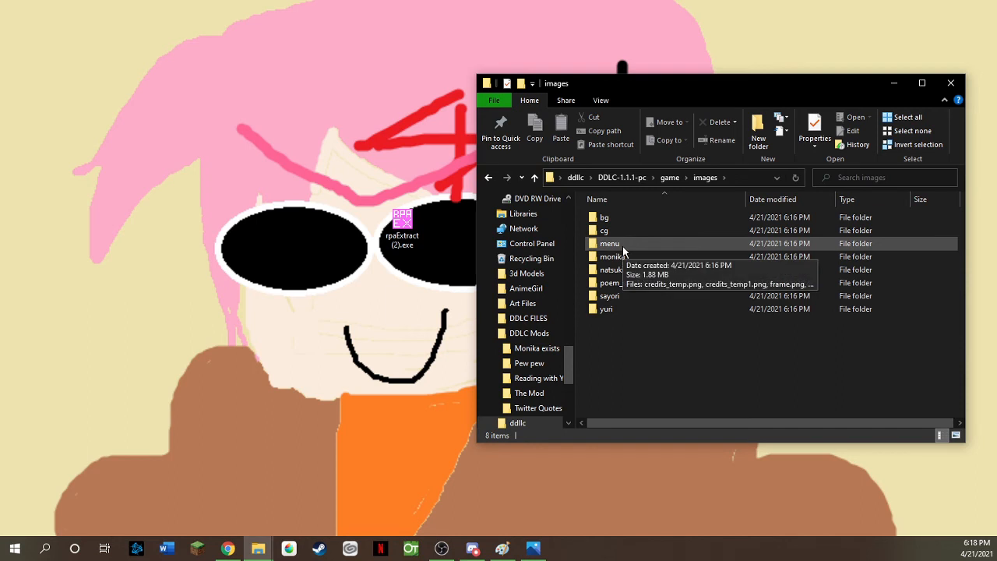
double_click(603, 230)
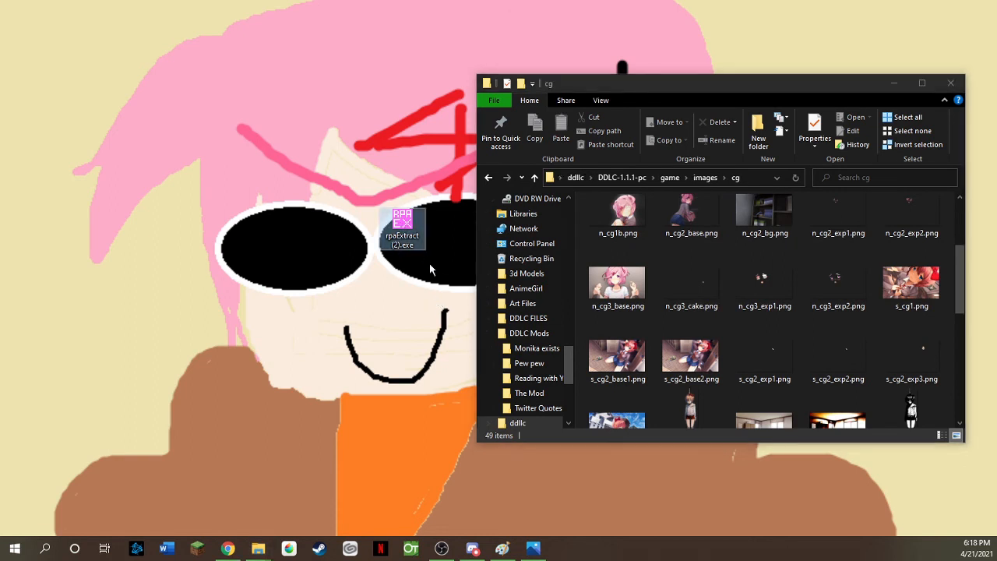
mouse_move(426, 242)
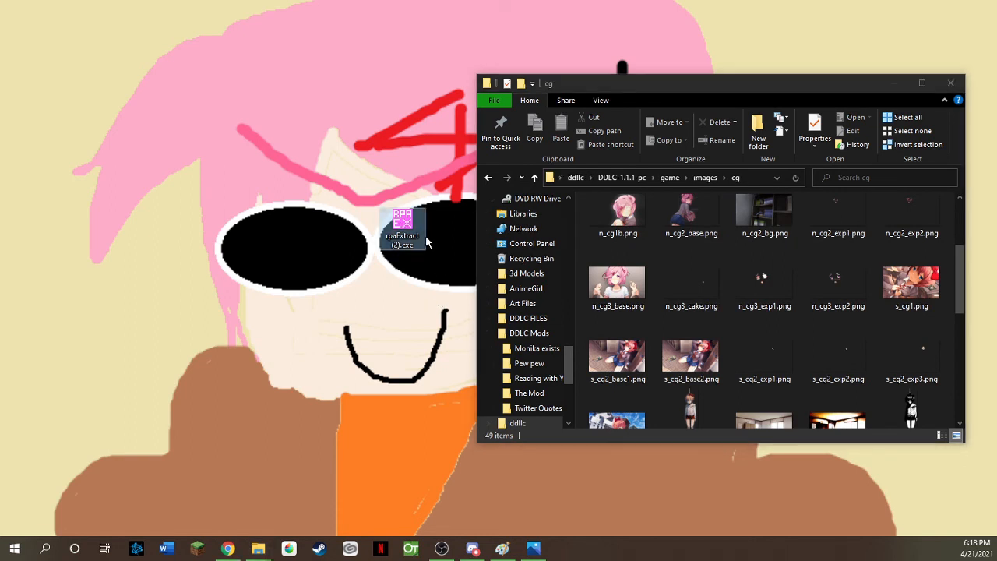
scroll(up, 3)
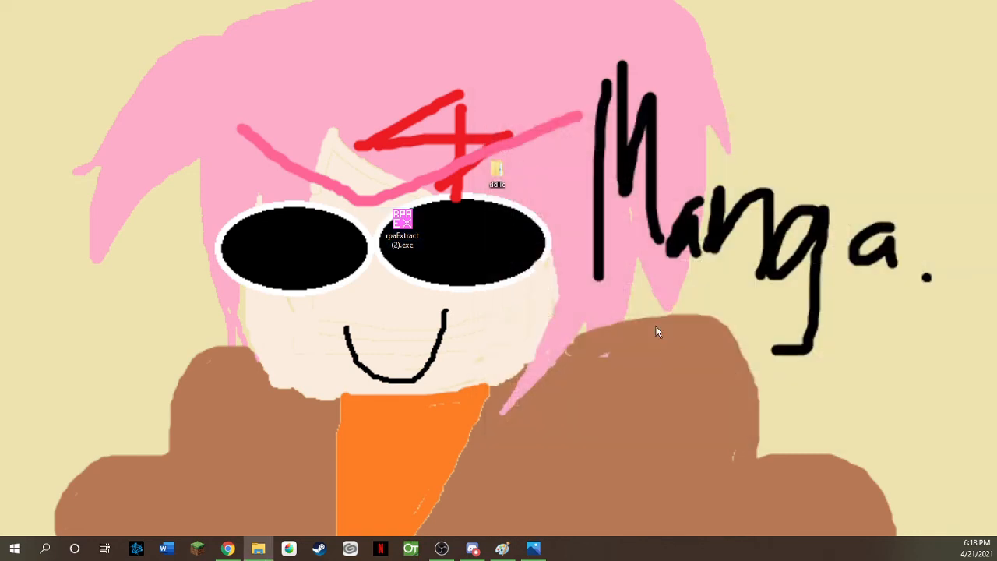
Drag the ddlc folder icon down beside rpaExtract (2).exe on the desktop.
drag(497, 172, 450, 273)
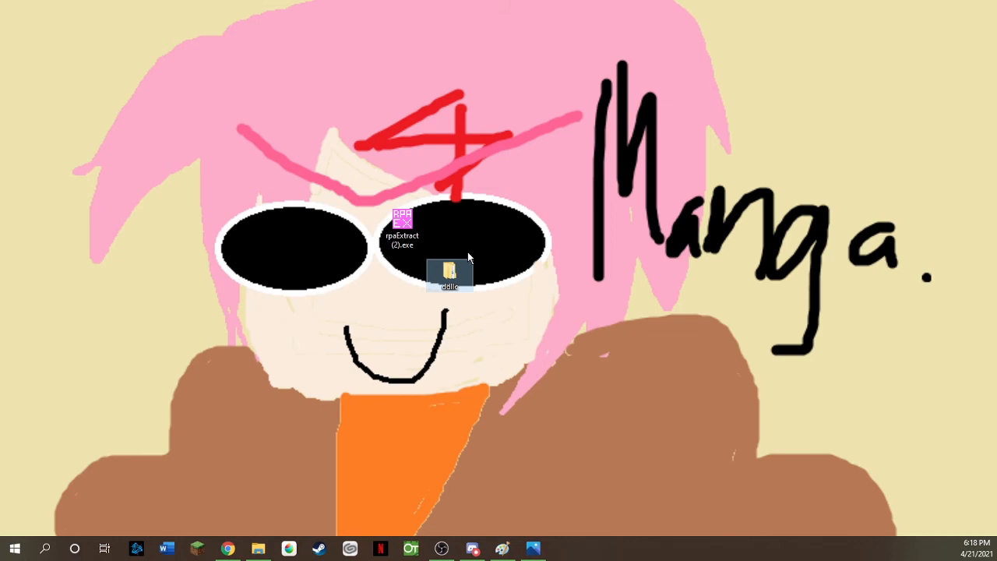
mouse_move(450, 274)
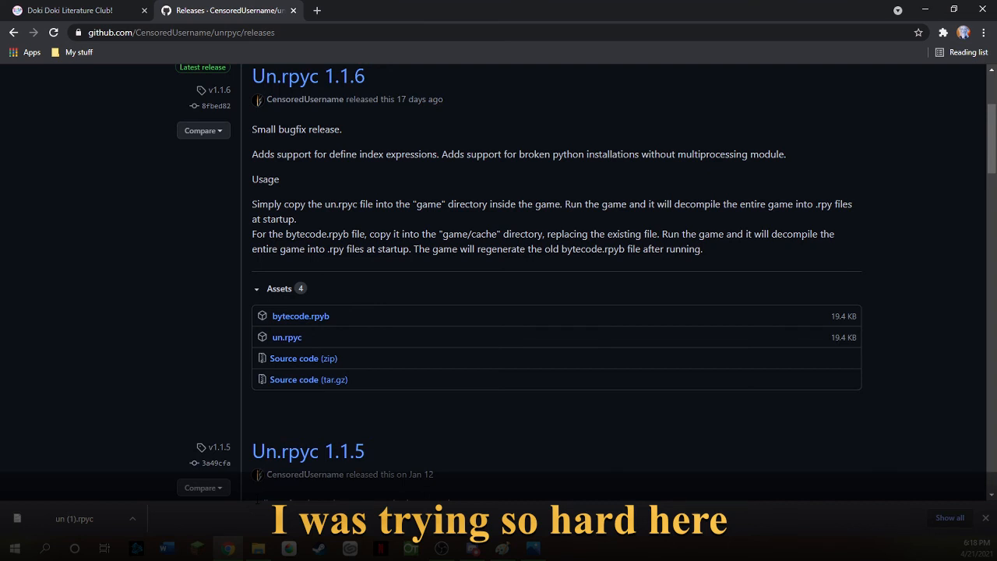
mouse_move(396, 422)
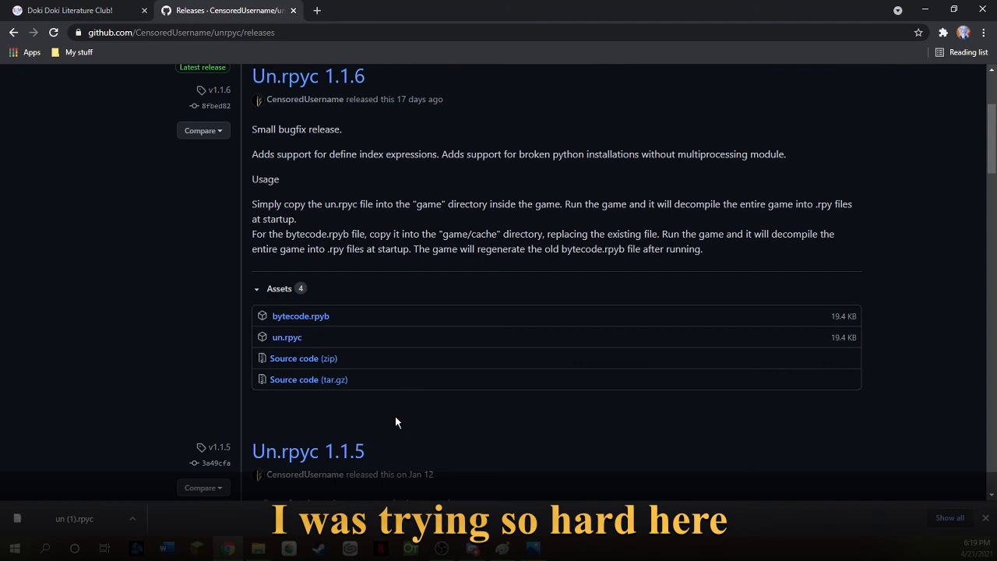
mouse_move(164, 447)
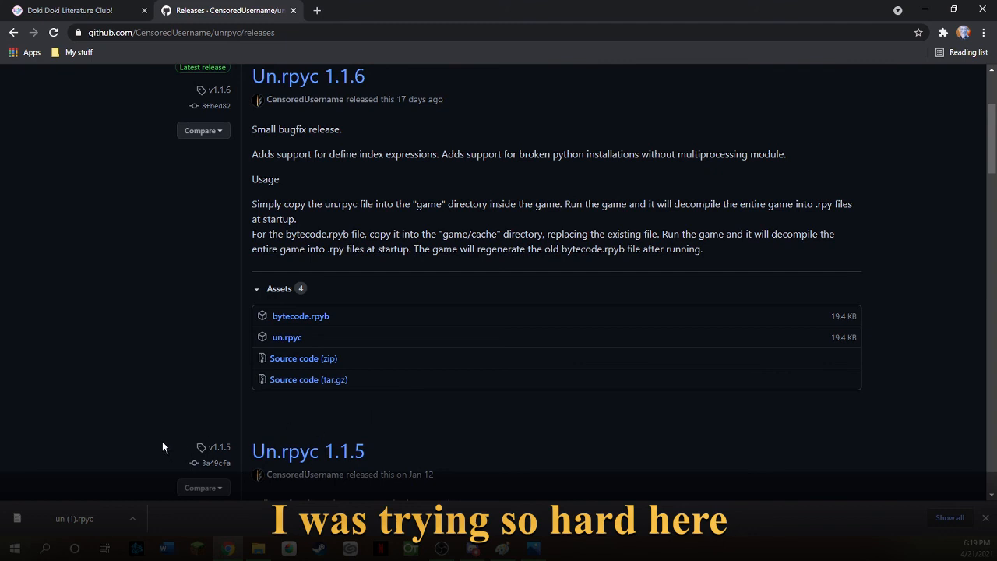